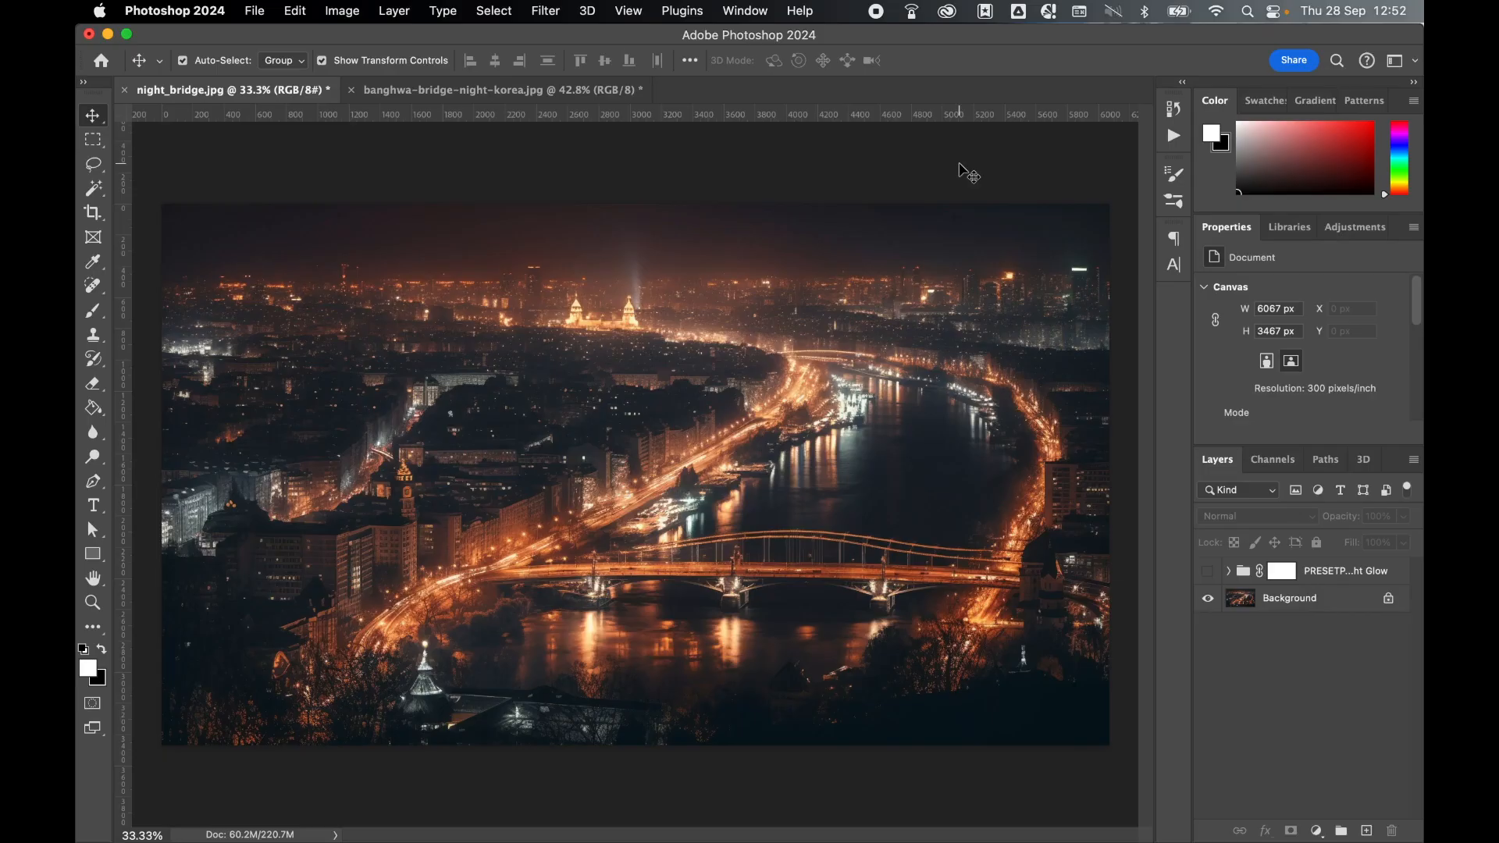
- Toggle the PRESETPRO Night Glow group off and on to compare the bridge with the original
click(1206, 571)
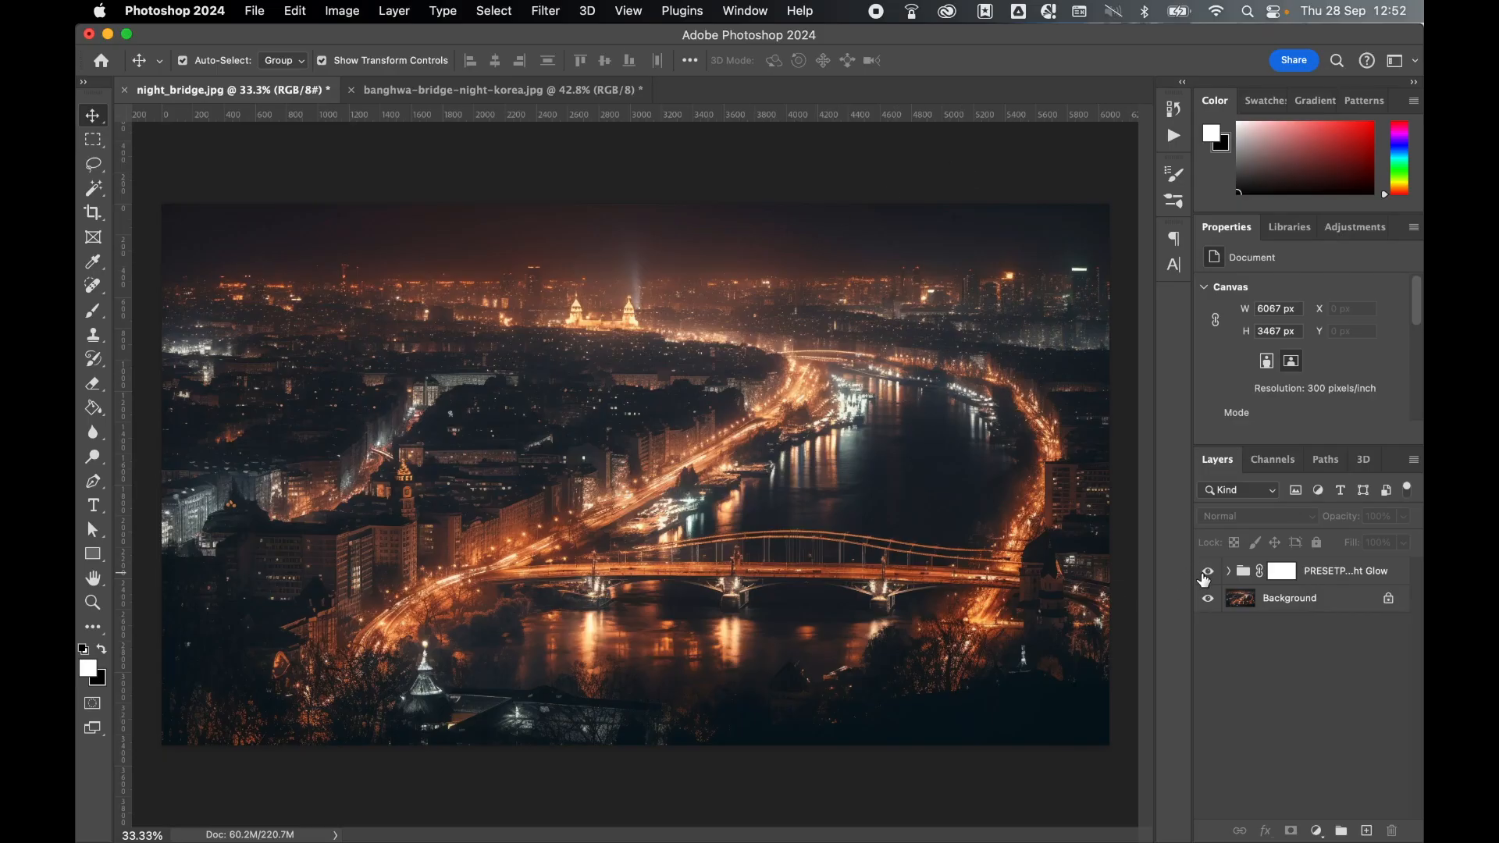
click(1207, 570)
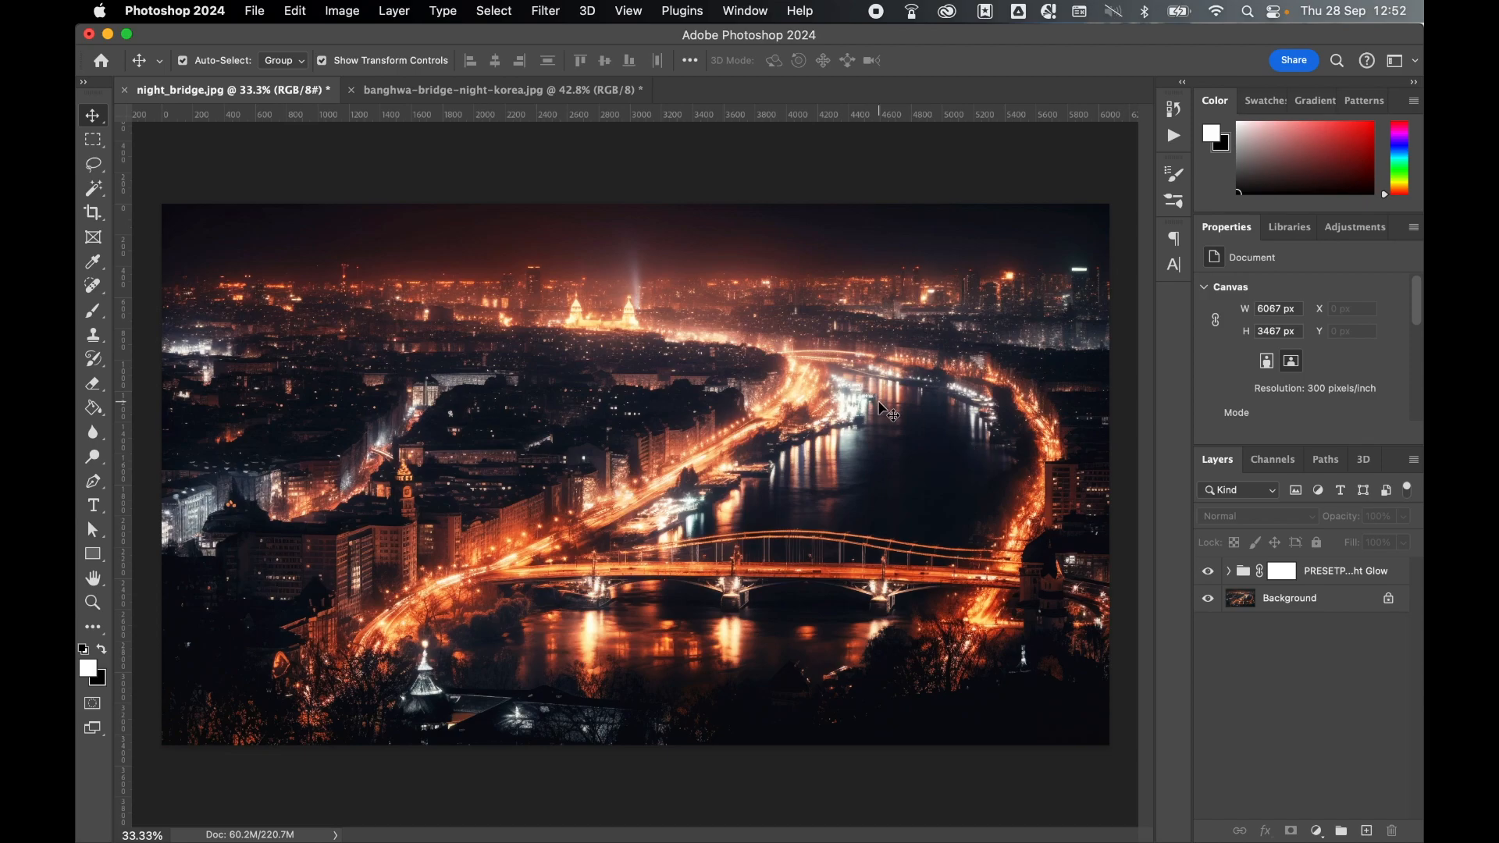
click(501, 89)
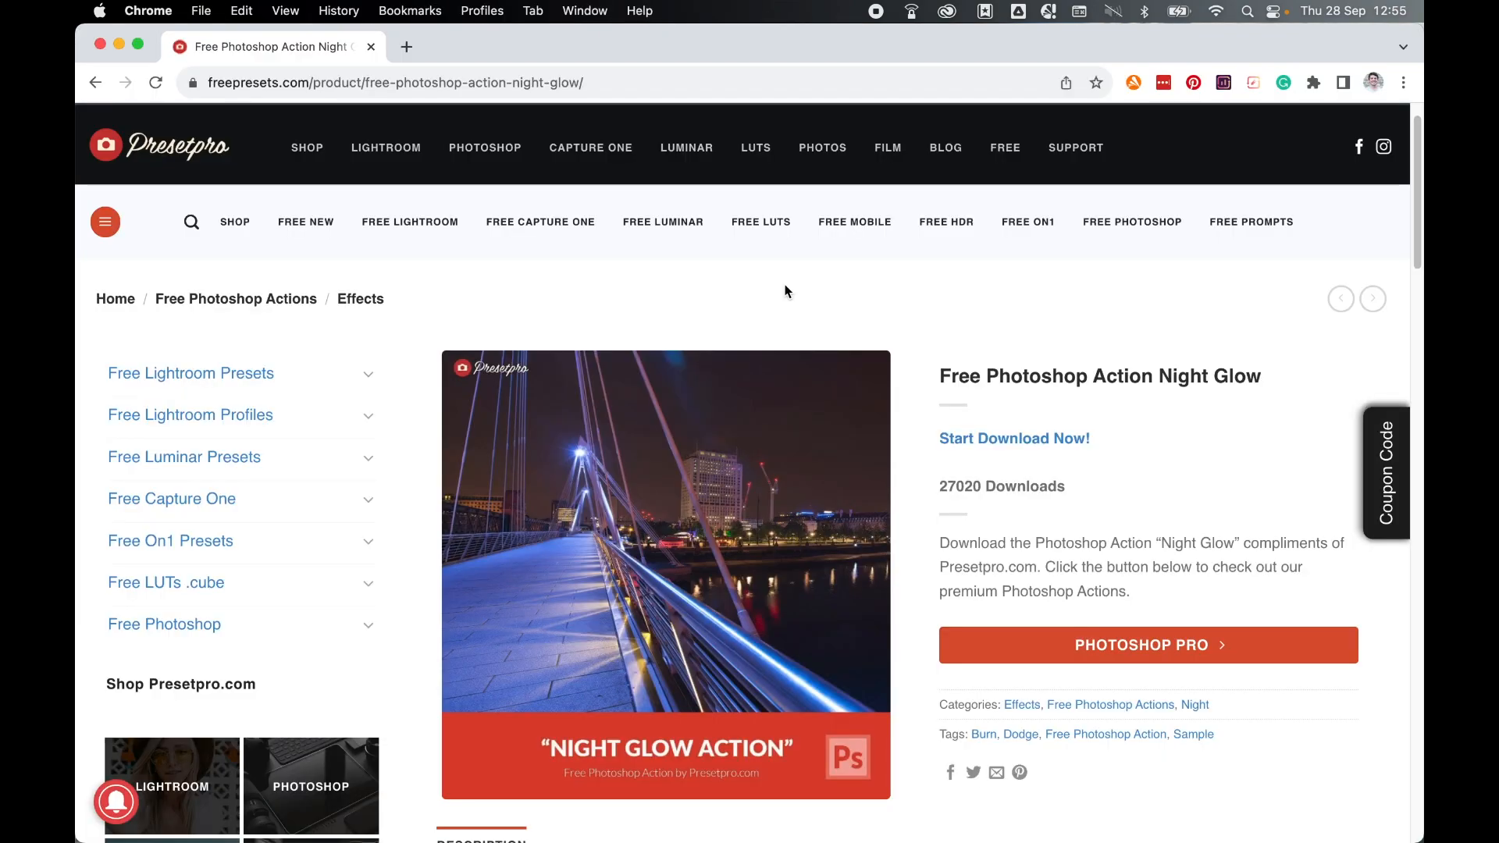
mouse_move(1075, 331)
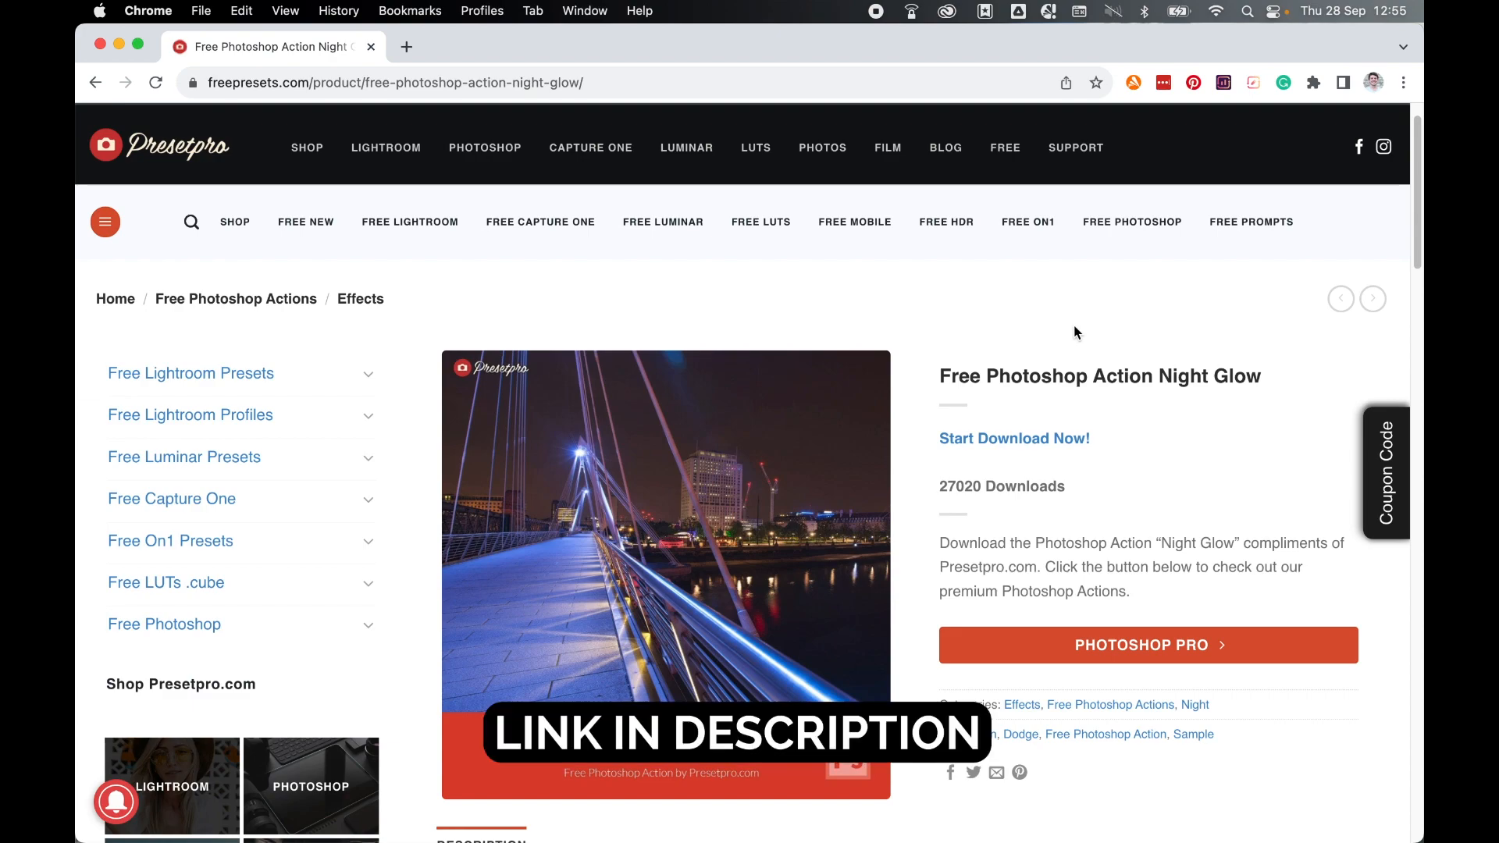
mouse_move(1051, 449)
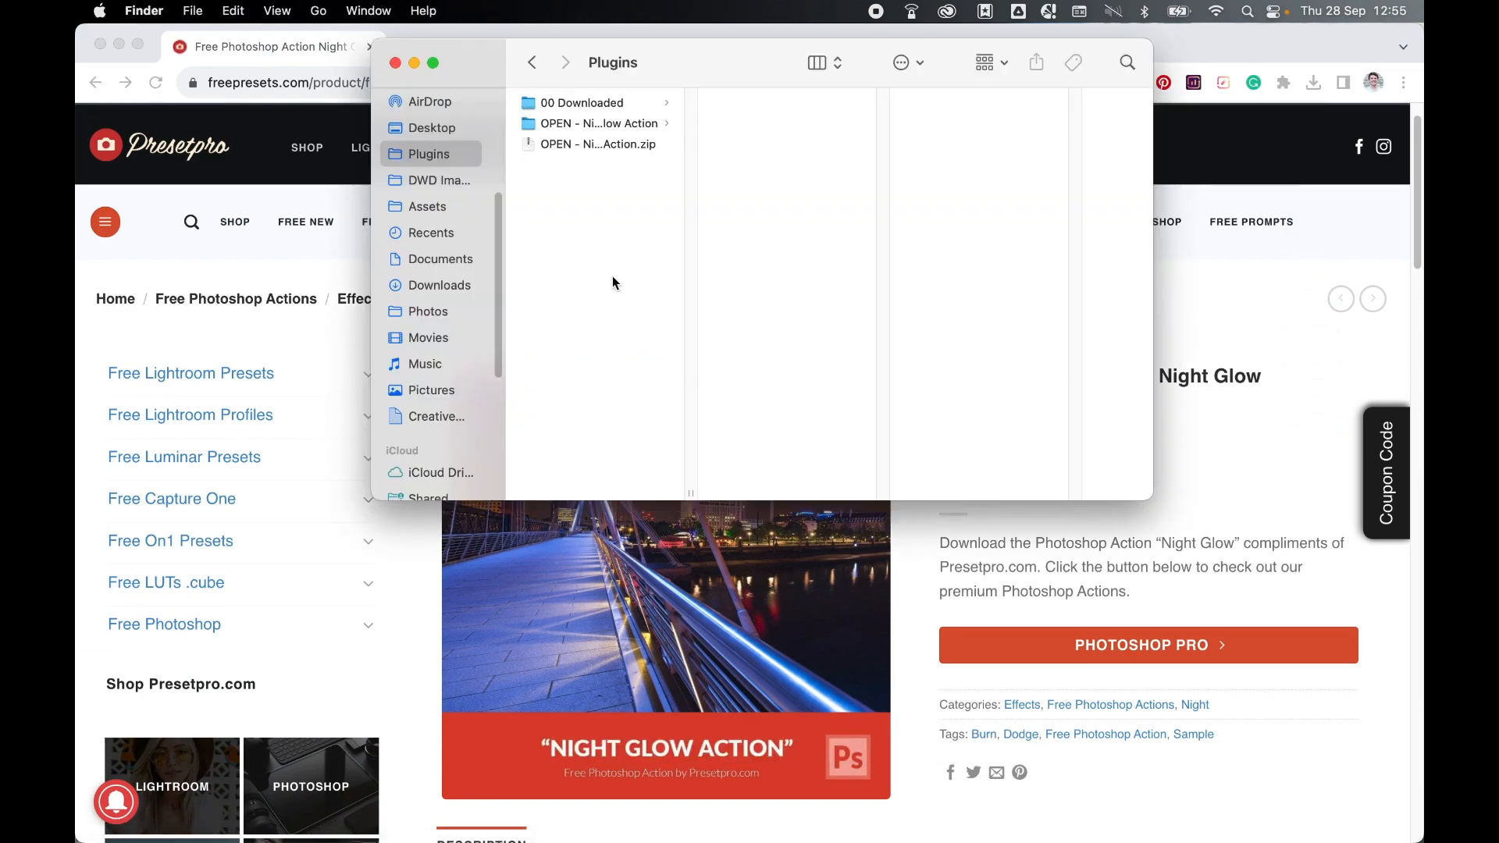
- Extract the Night Glow Action zip in Plugins and open the extracted folder
click(599, 144)
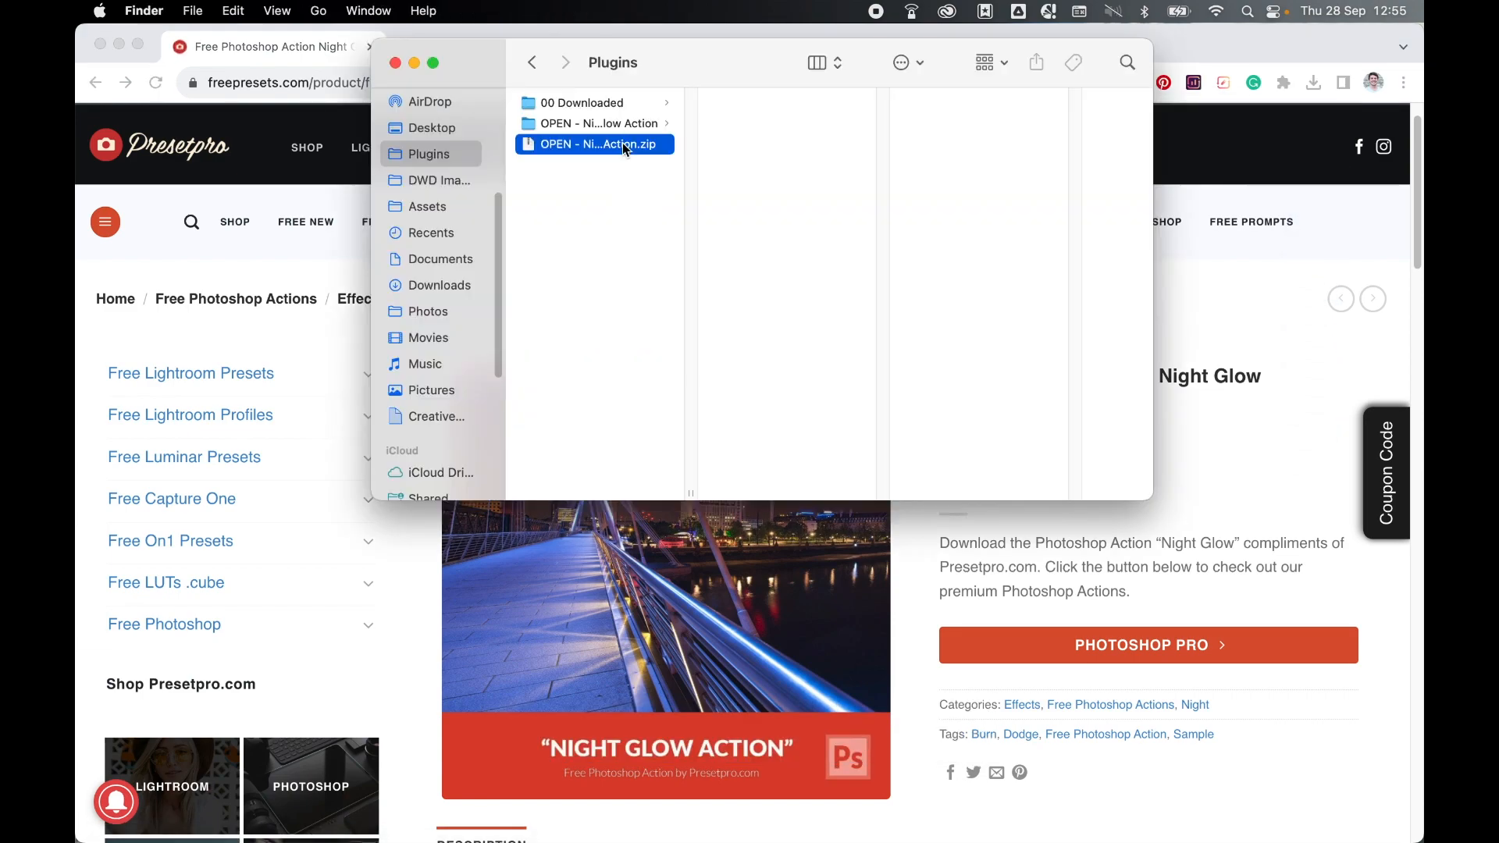
click(595, 145)
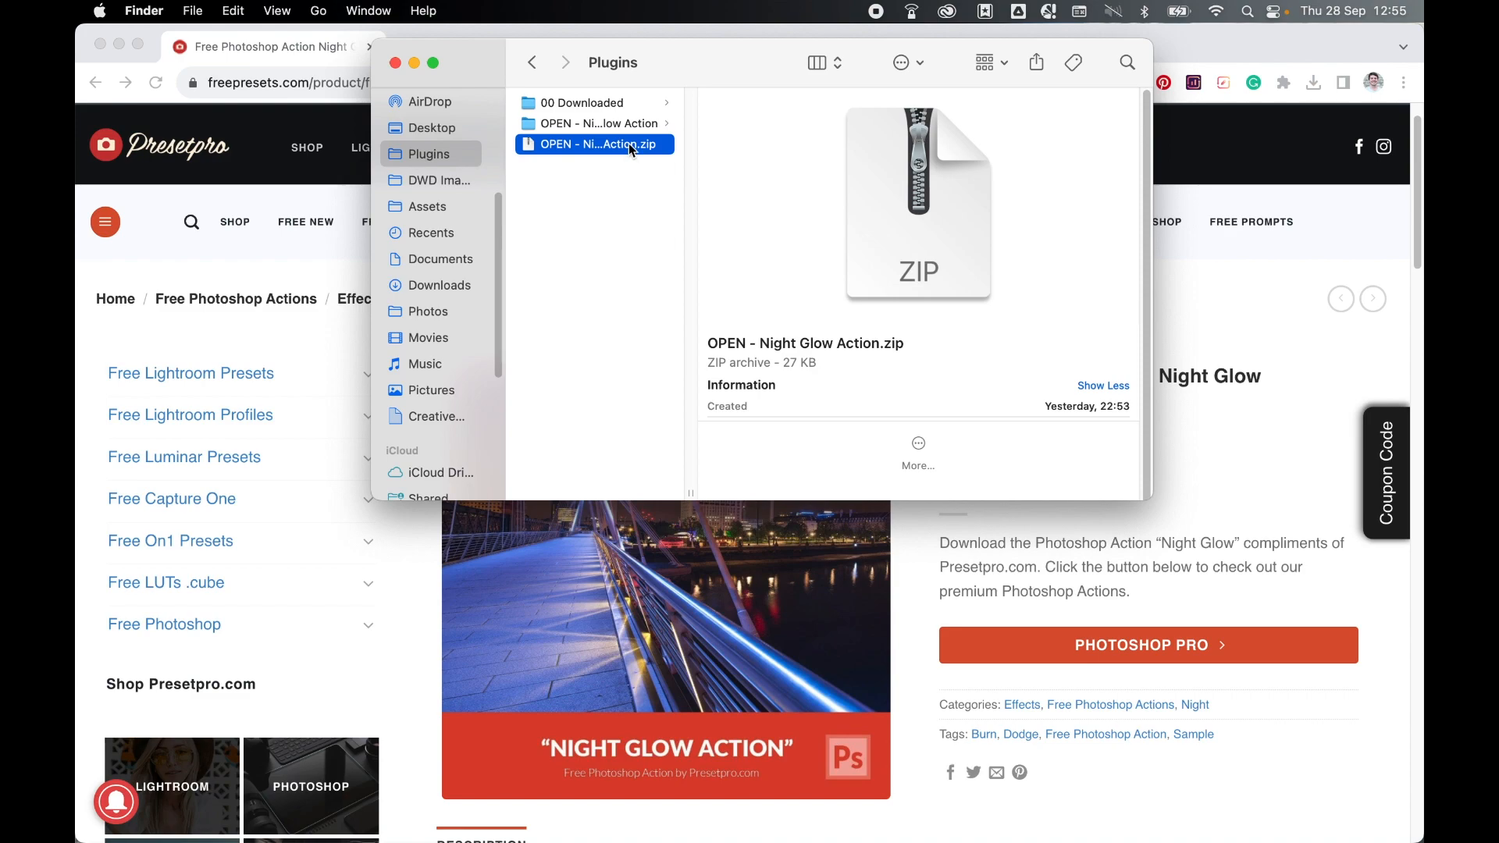
double_click(595, 143)
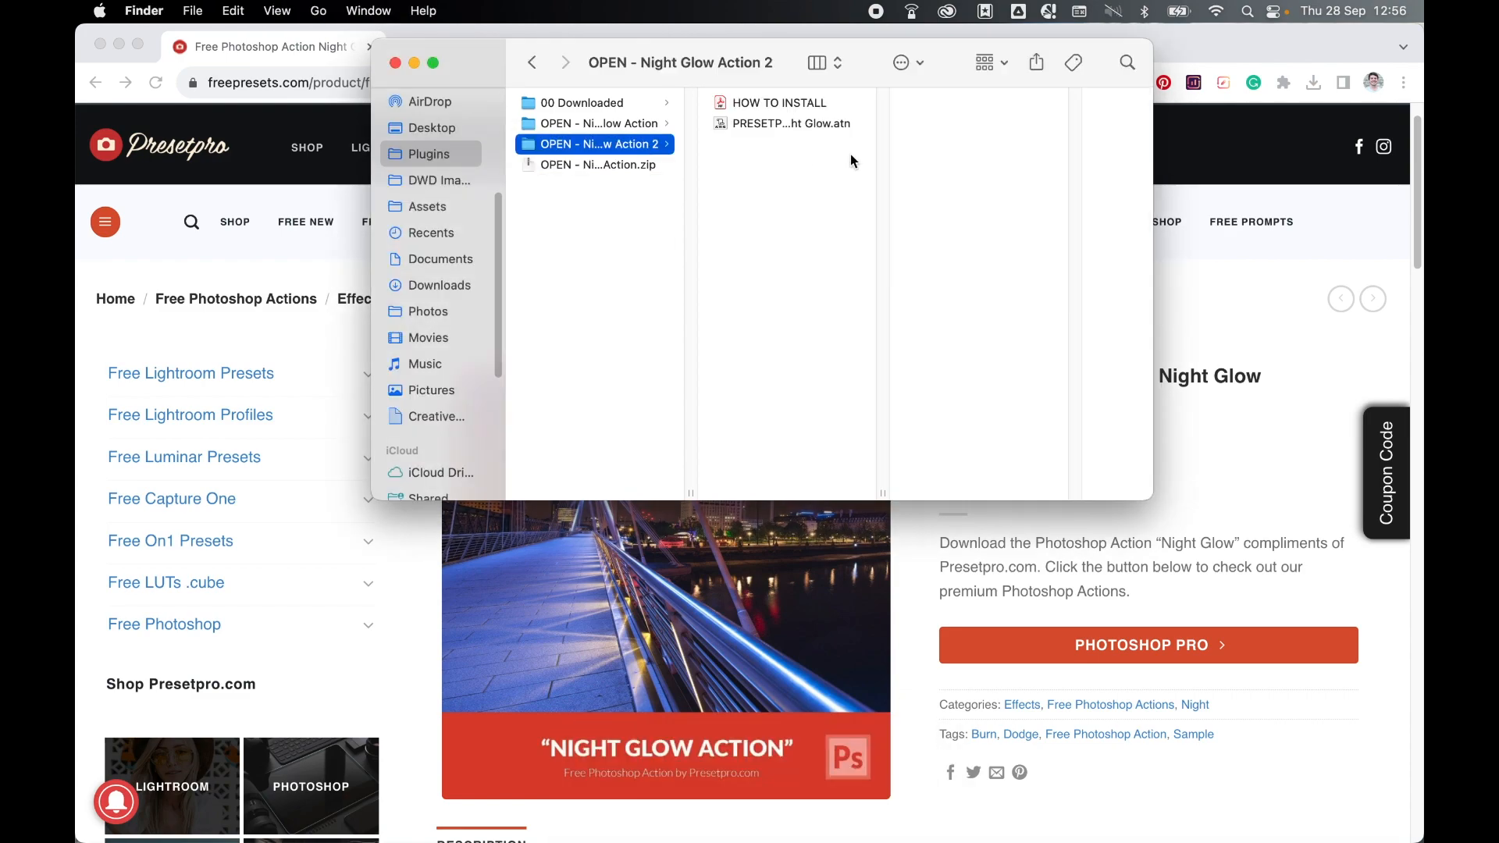
click(791, 123)
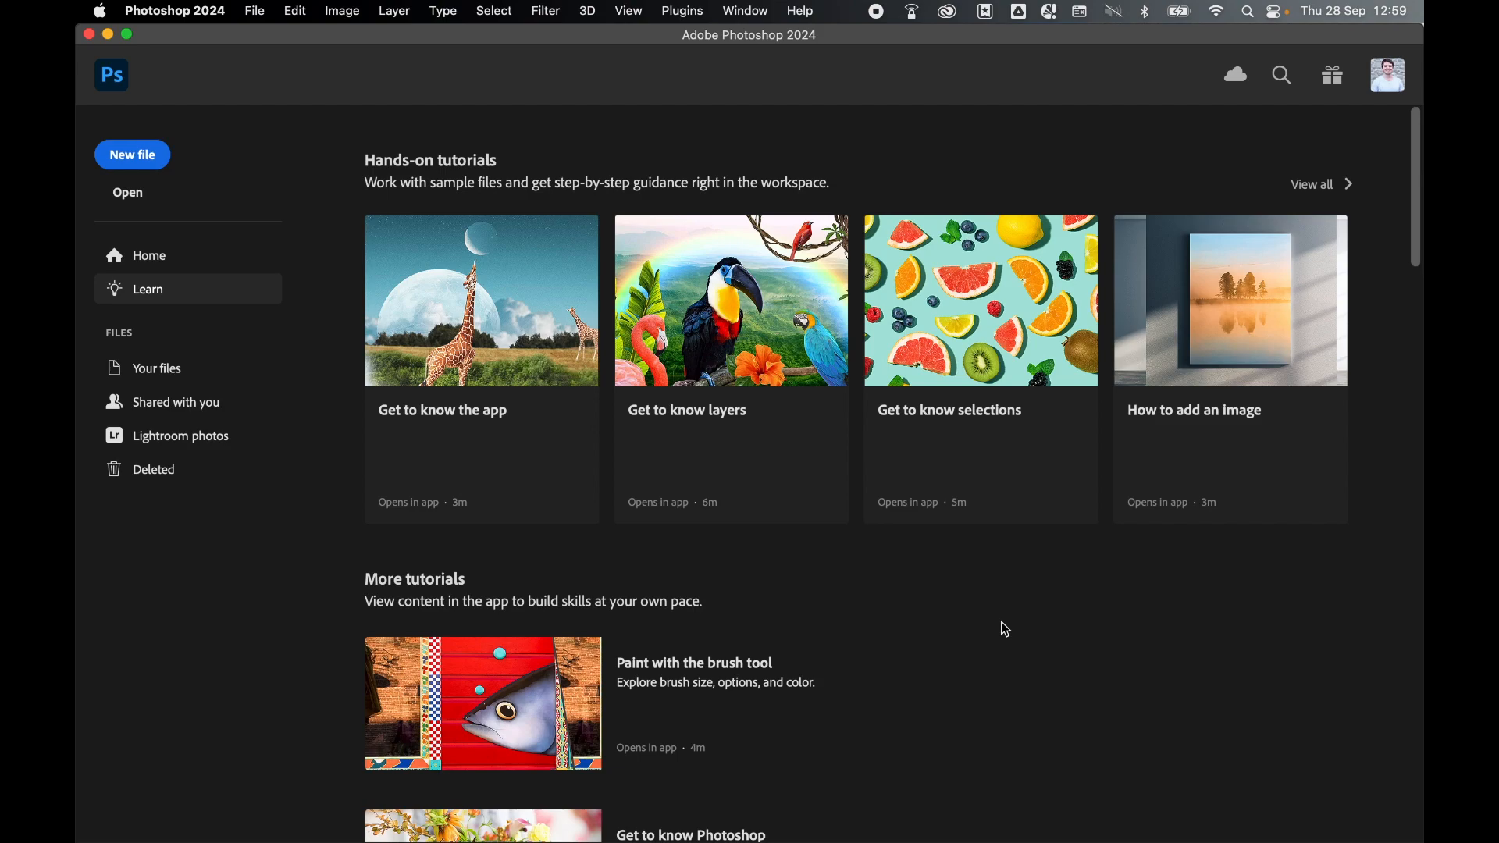
- Open night_bridge.jpg from the DWD Images folder through File > Open
click(253, 10)
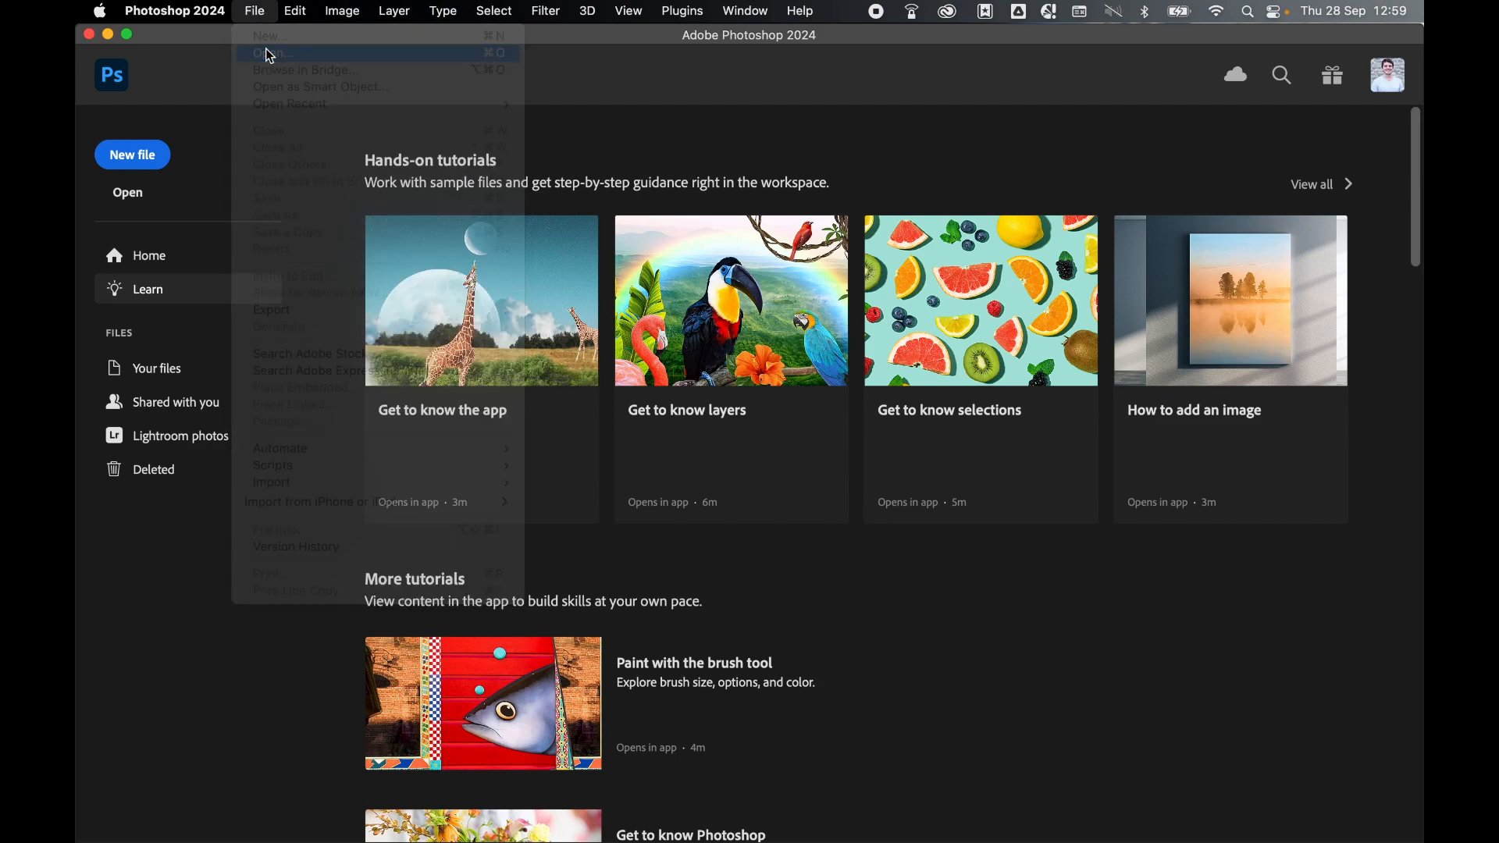
click(272, 54)
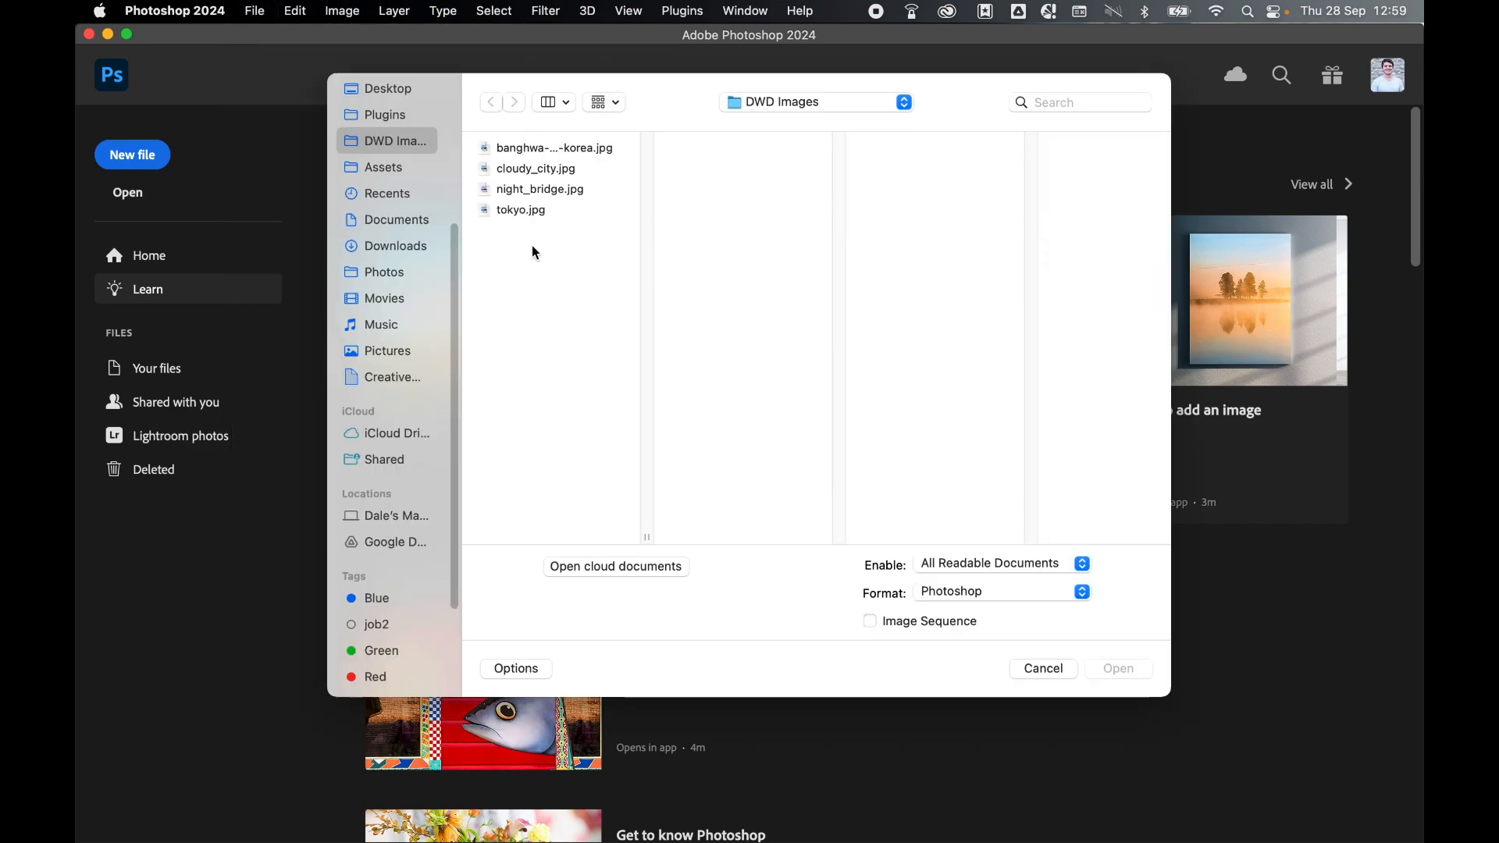
click(539, 189)
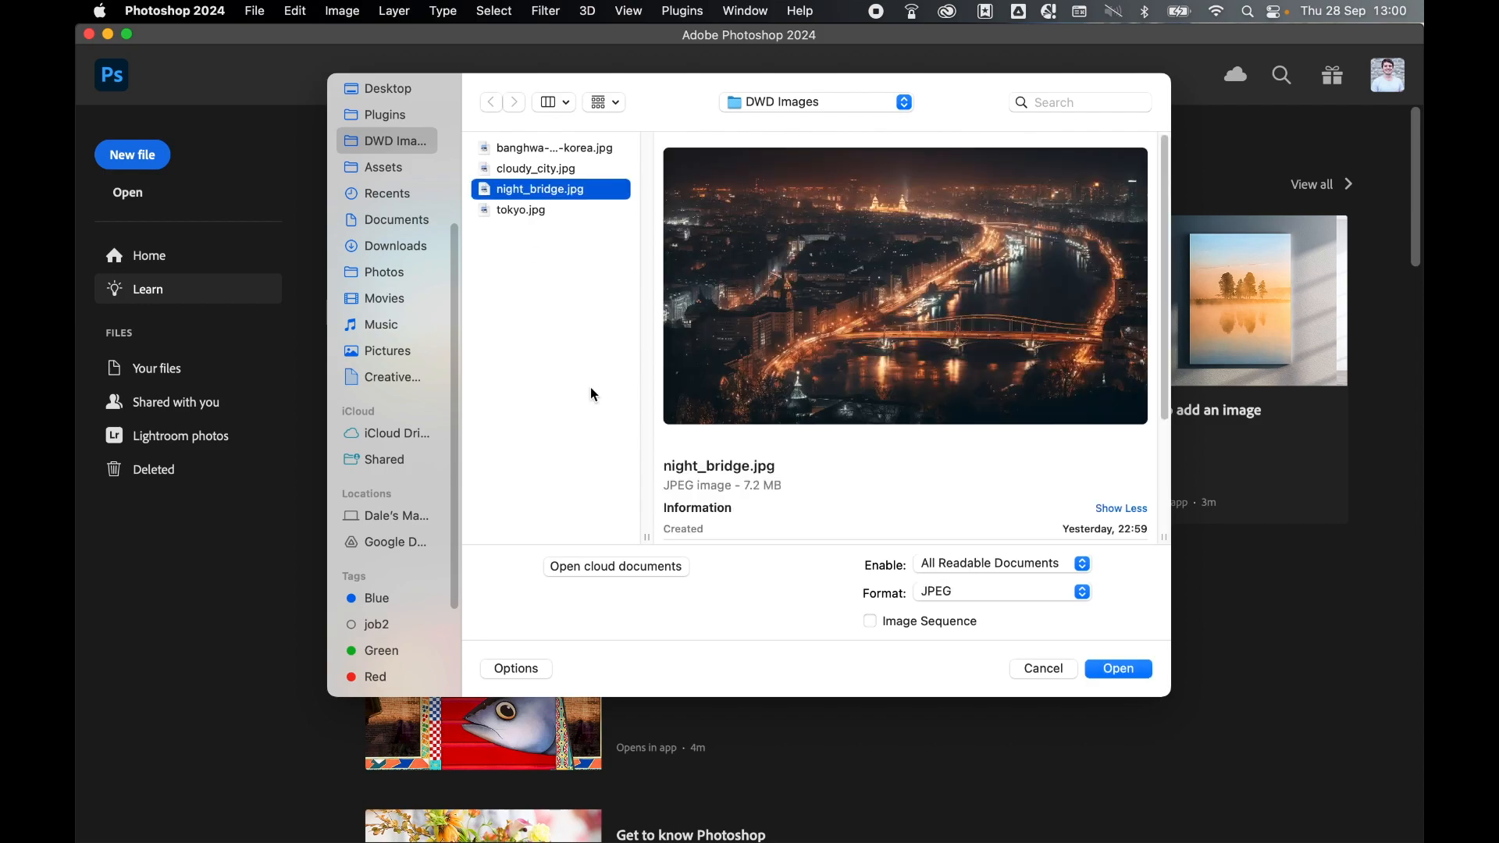
click(1116, 669)
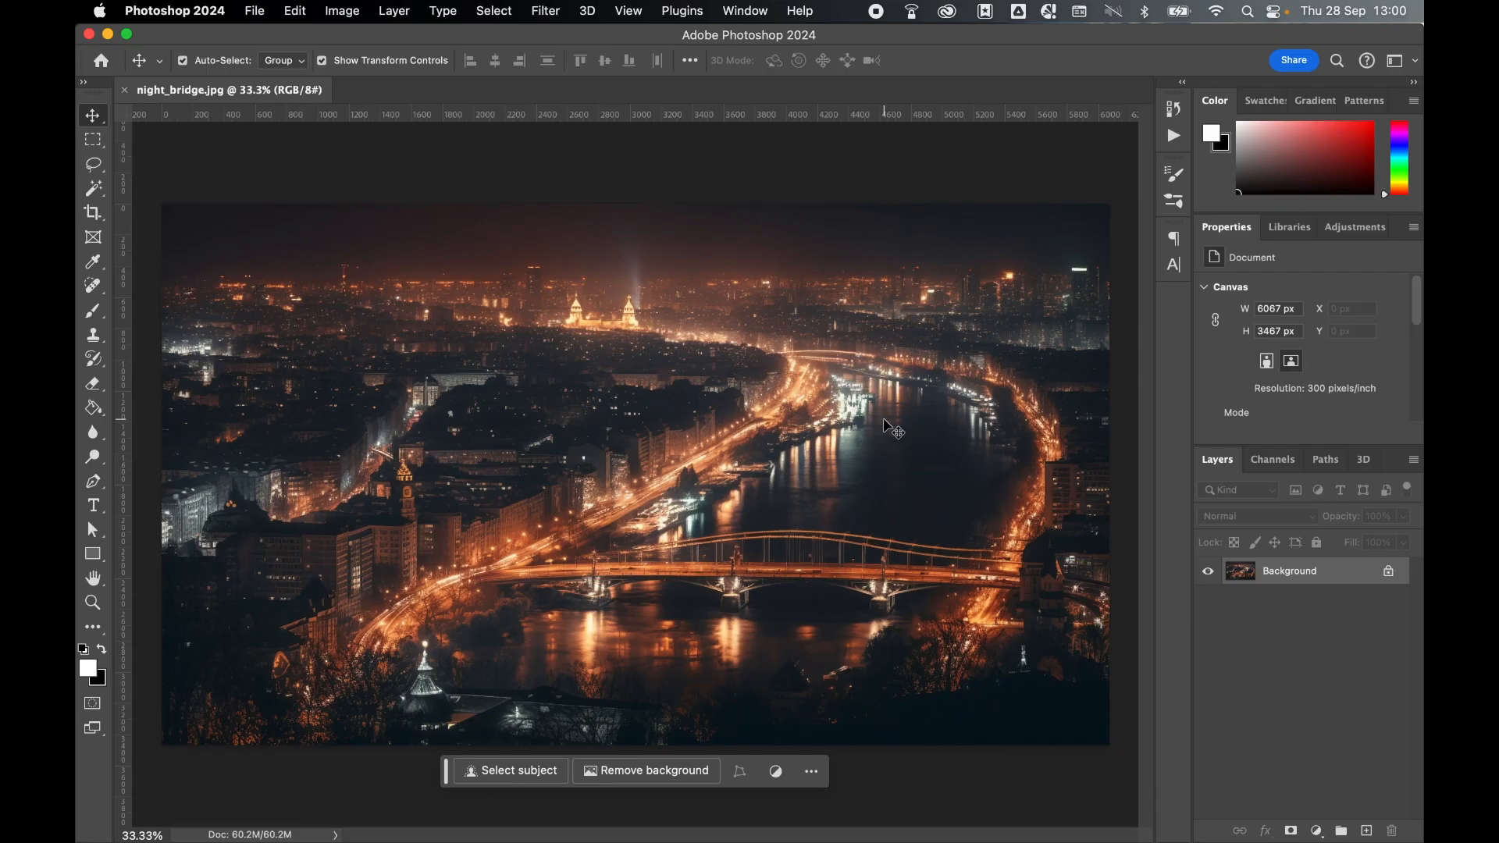
- Show the Actions panel and load the PRESETPRO - Night Glow .atn action set
click(744, 10)
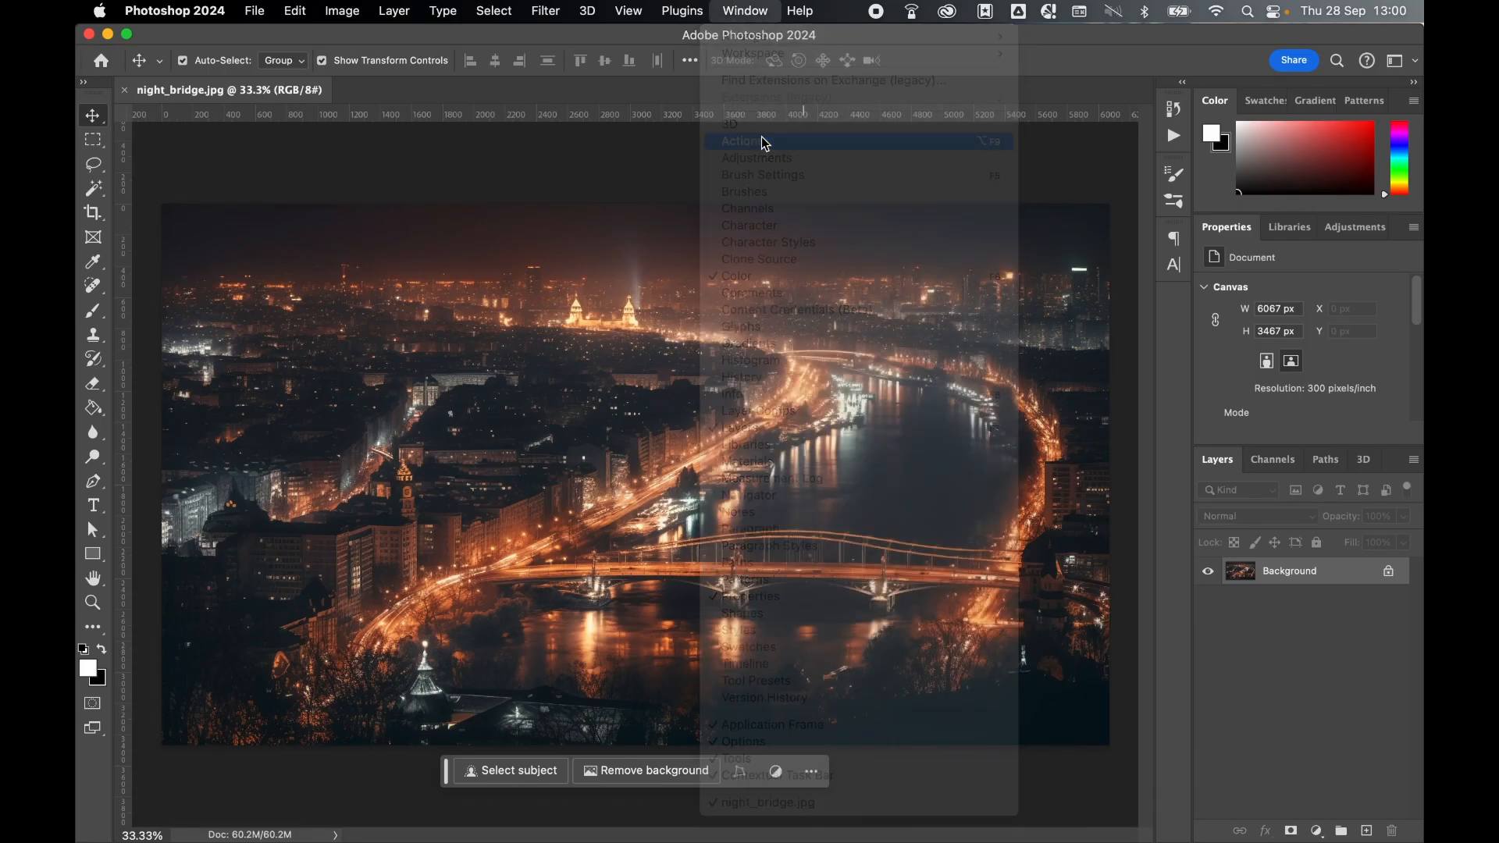
click(740, 141)
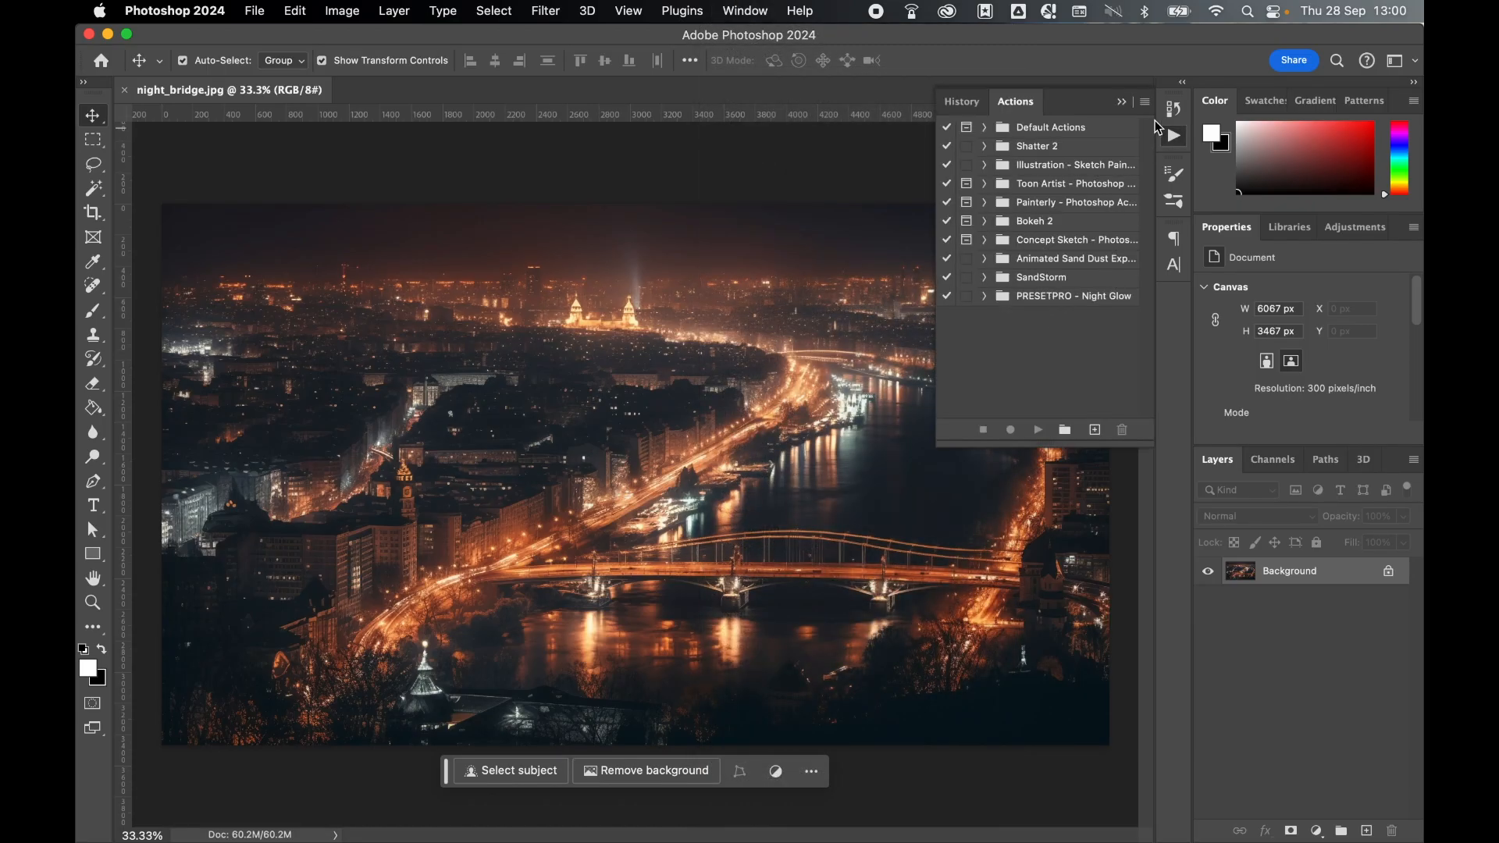
click(1142, 102)
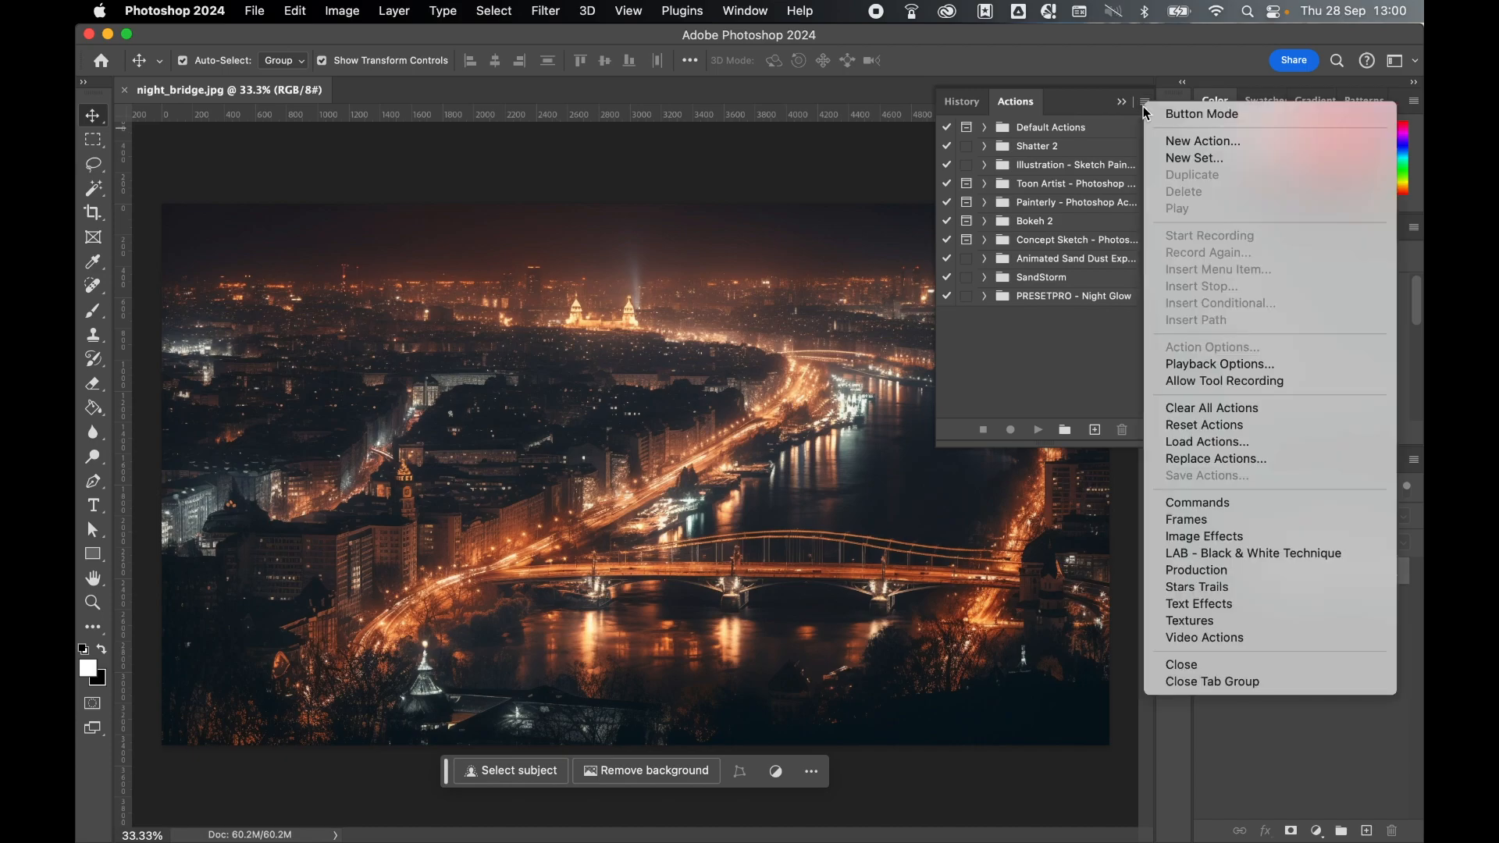
mouse_move(1260, 451)
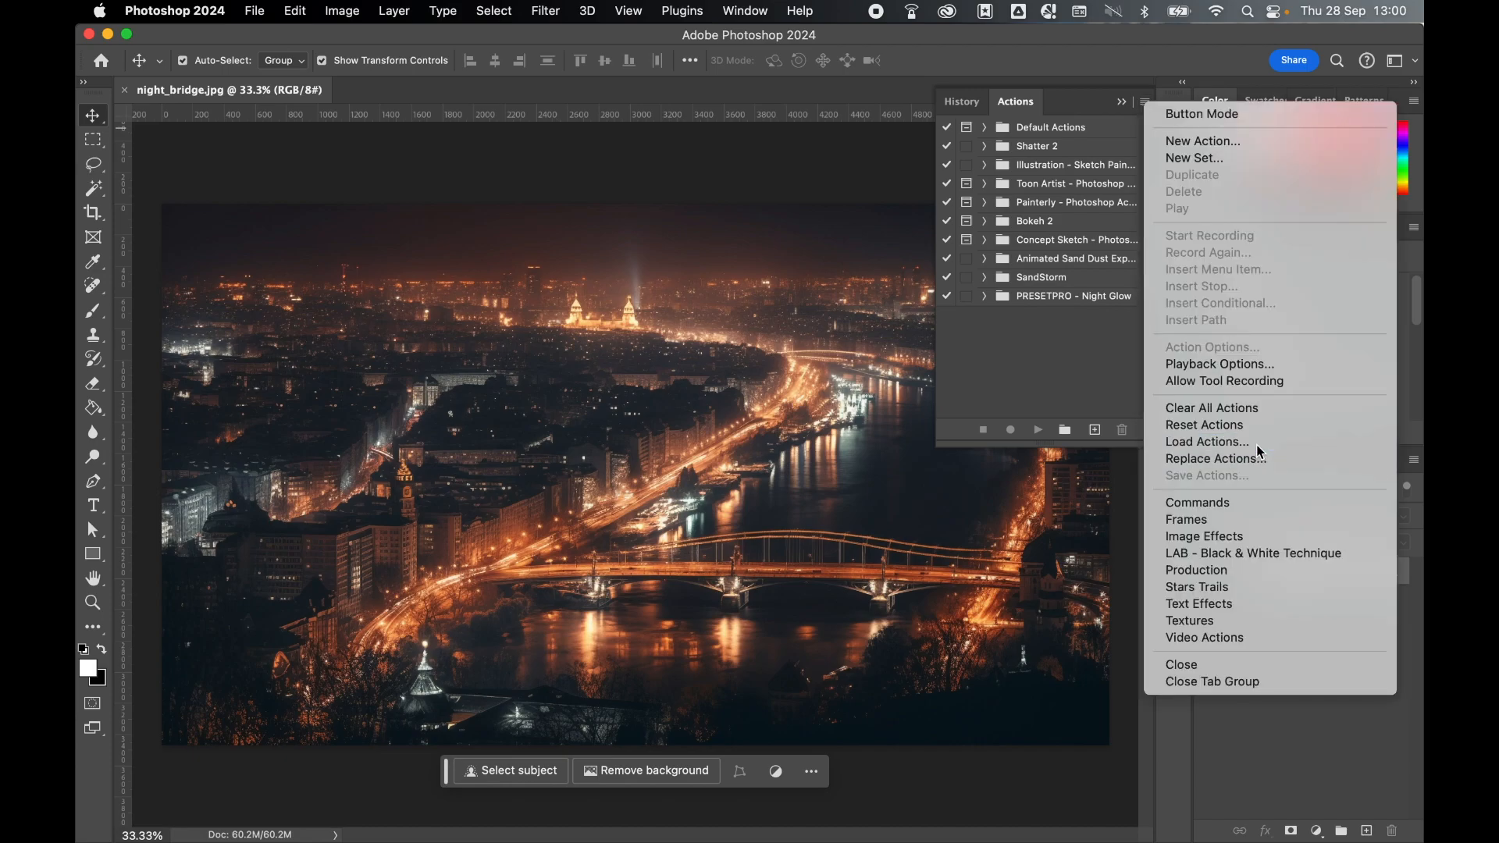
click(1205, 442)
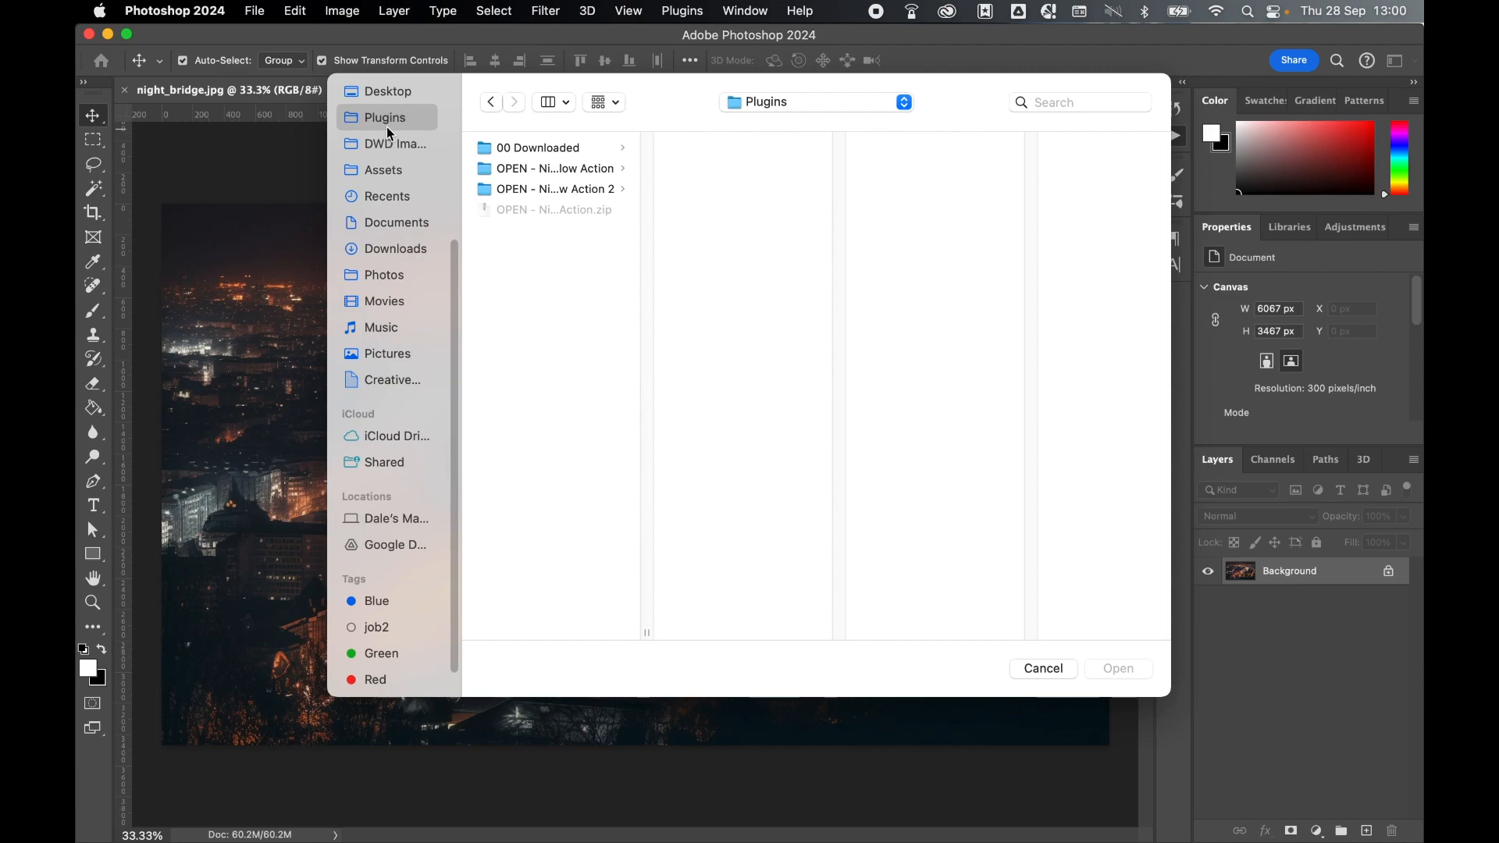
click(554, 169)
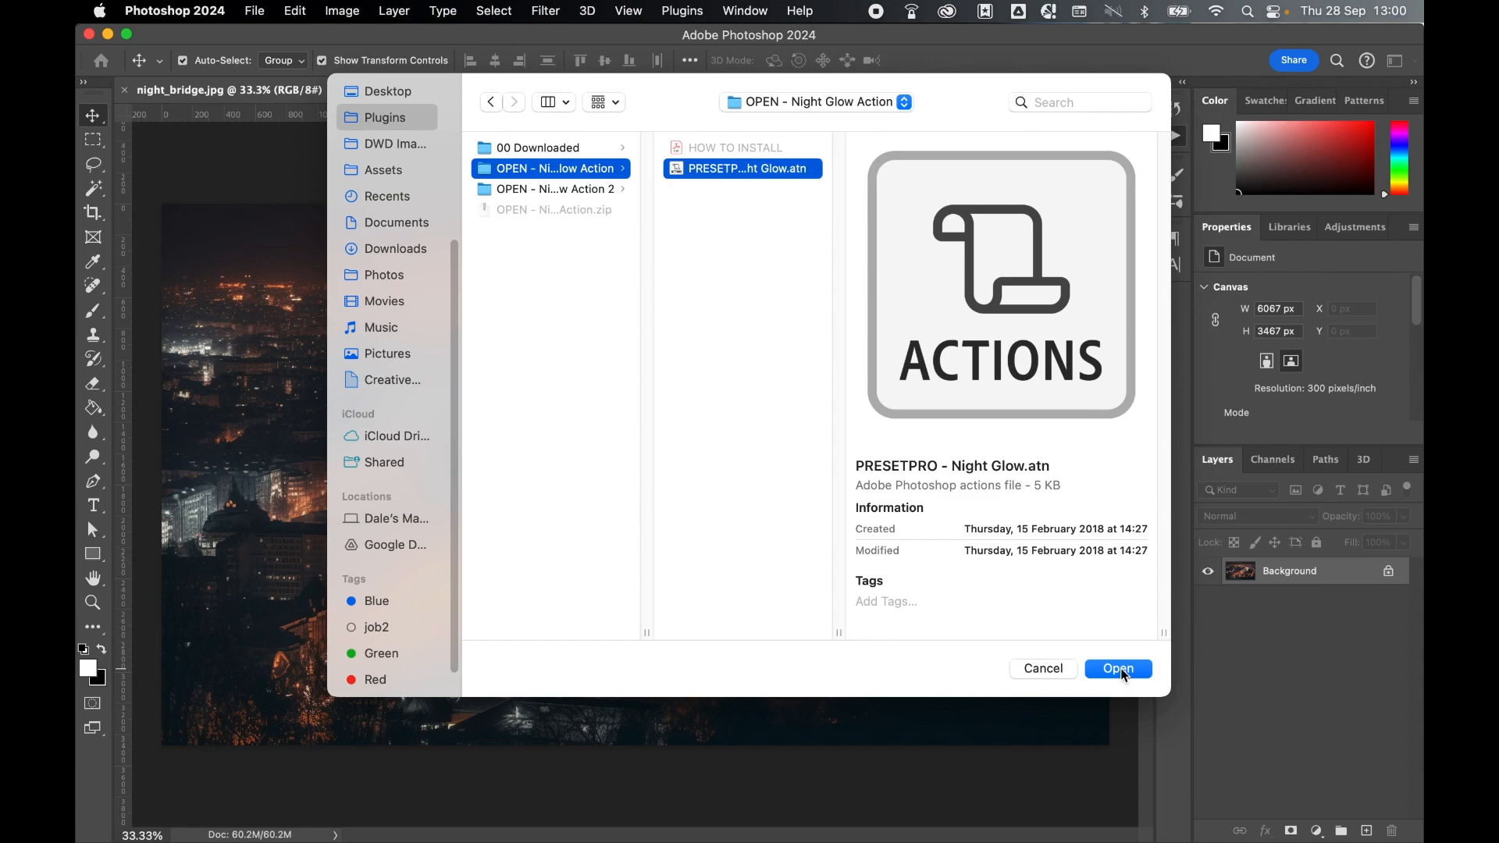
click(1117, 668)
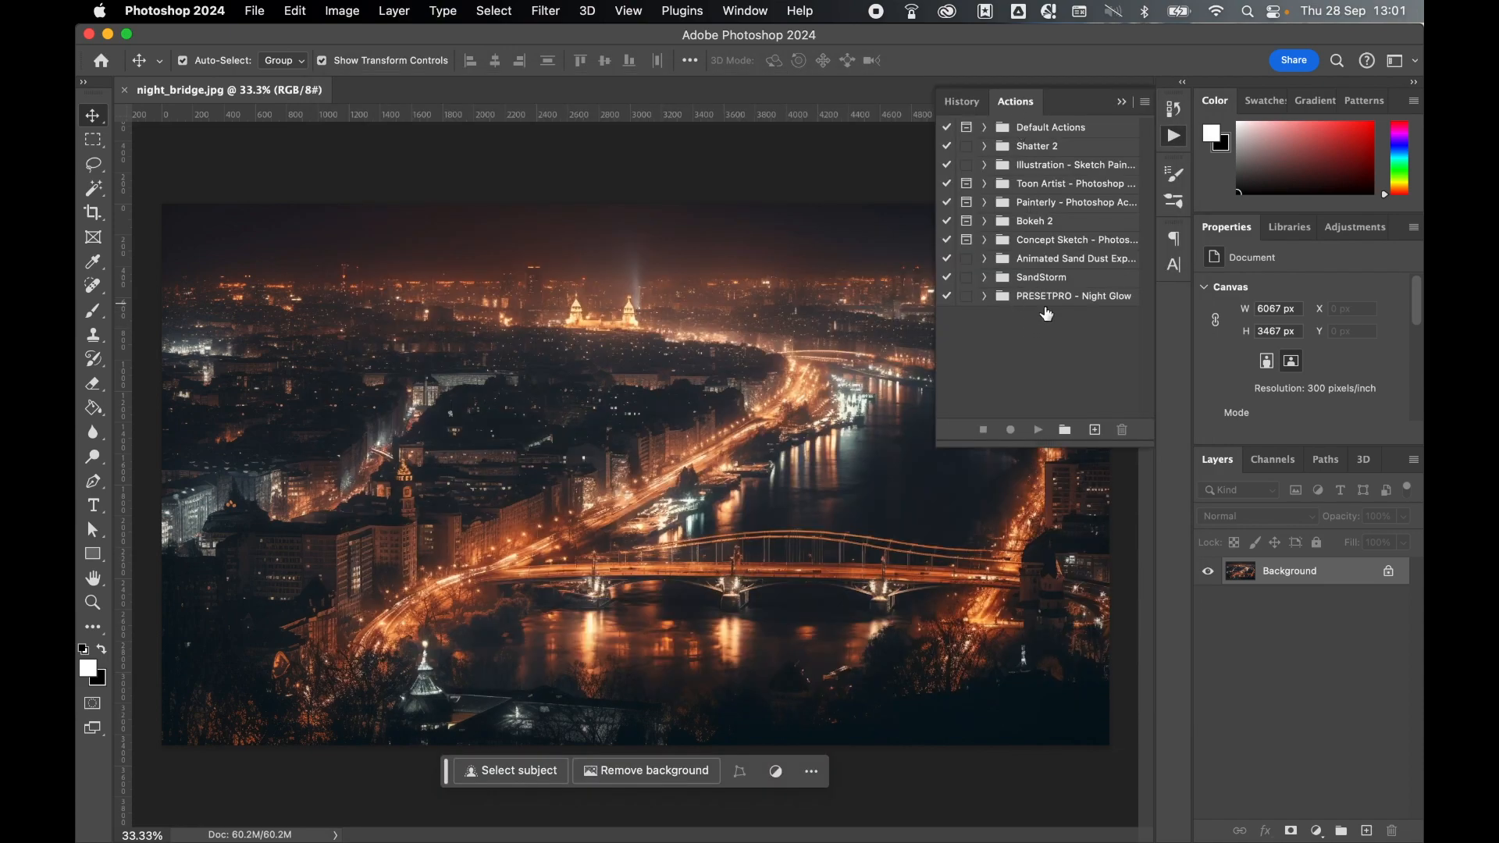
mouse_move(1096, 312)
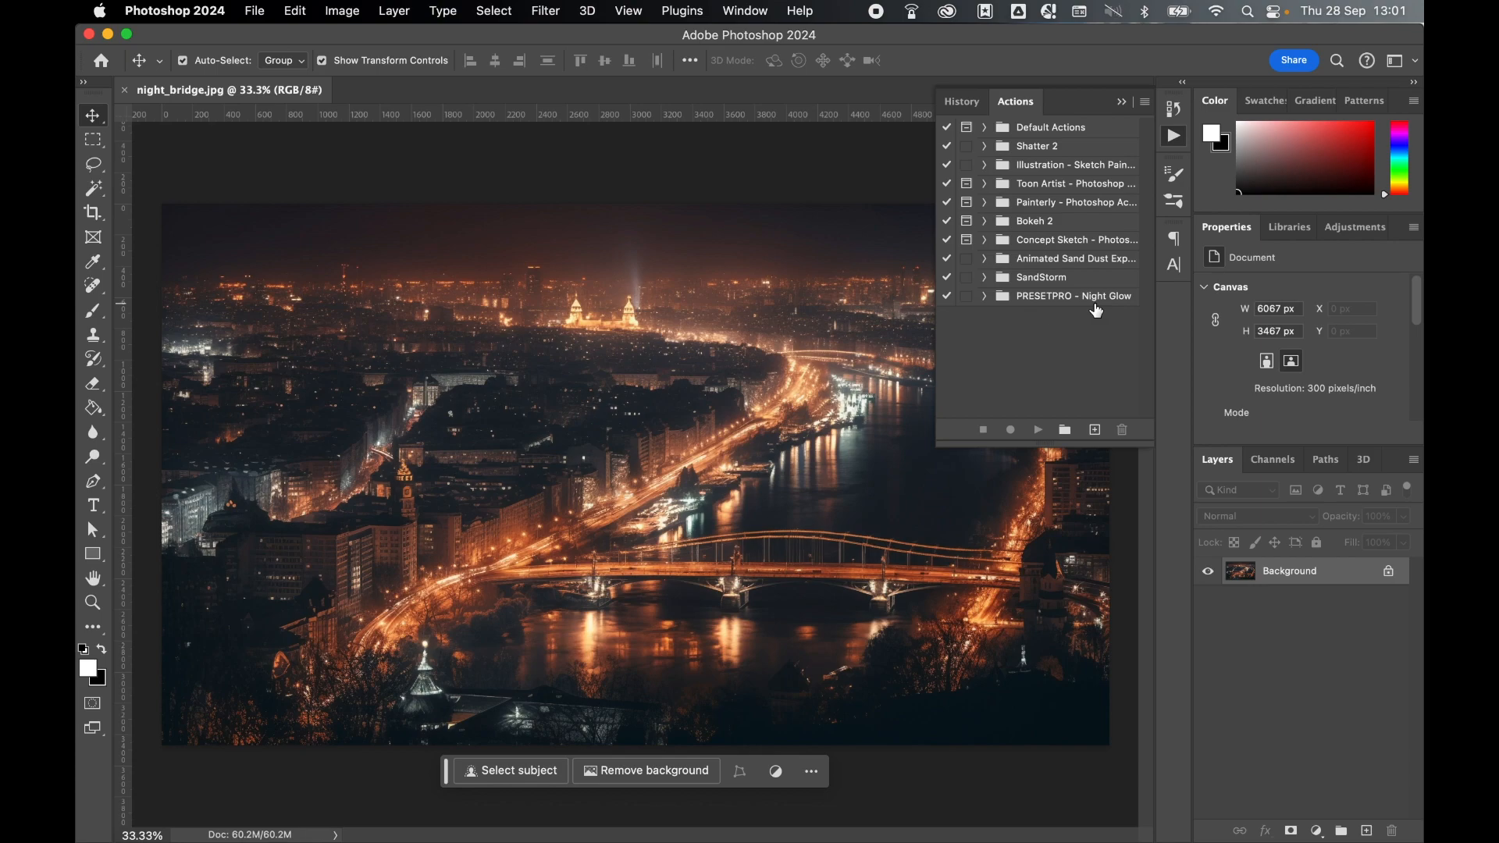
mouse_move(1293, 579)
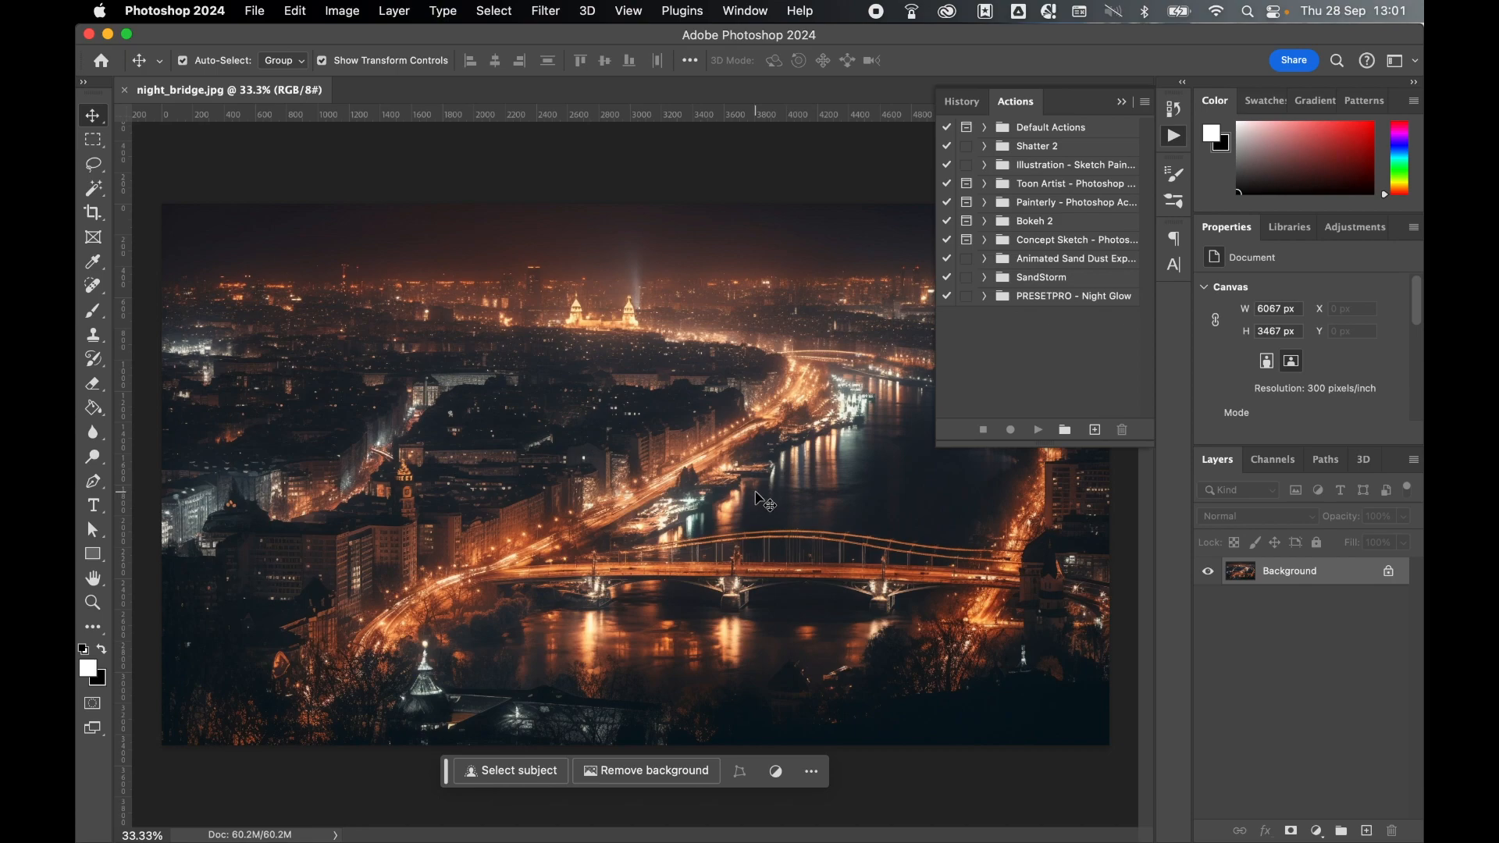
mouse_move(1277, 567)
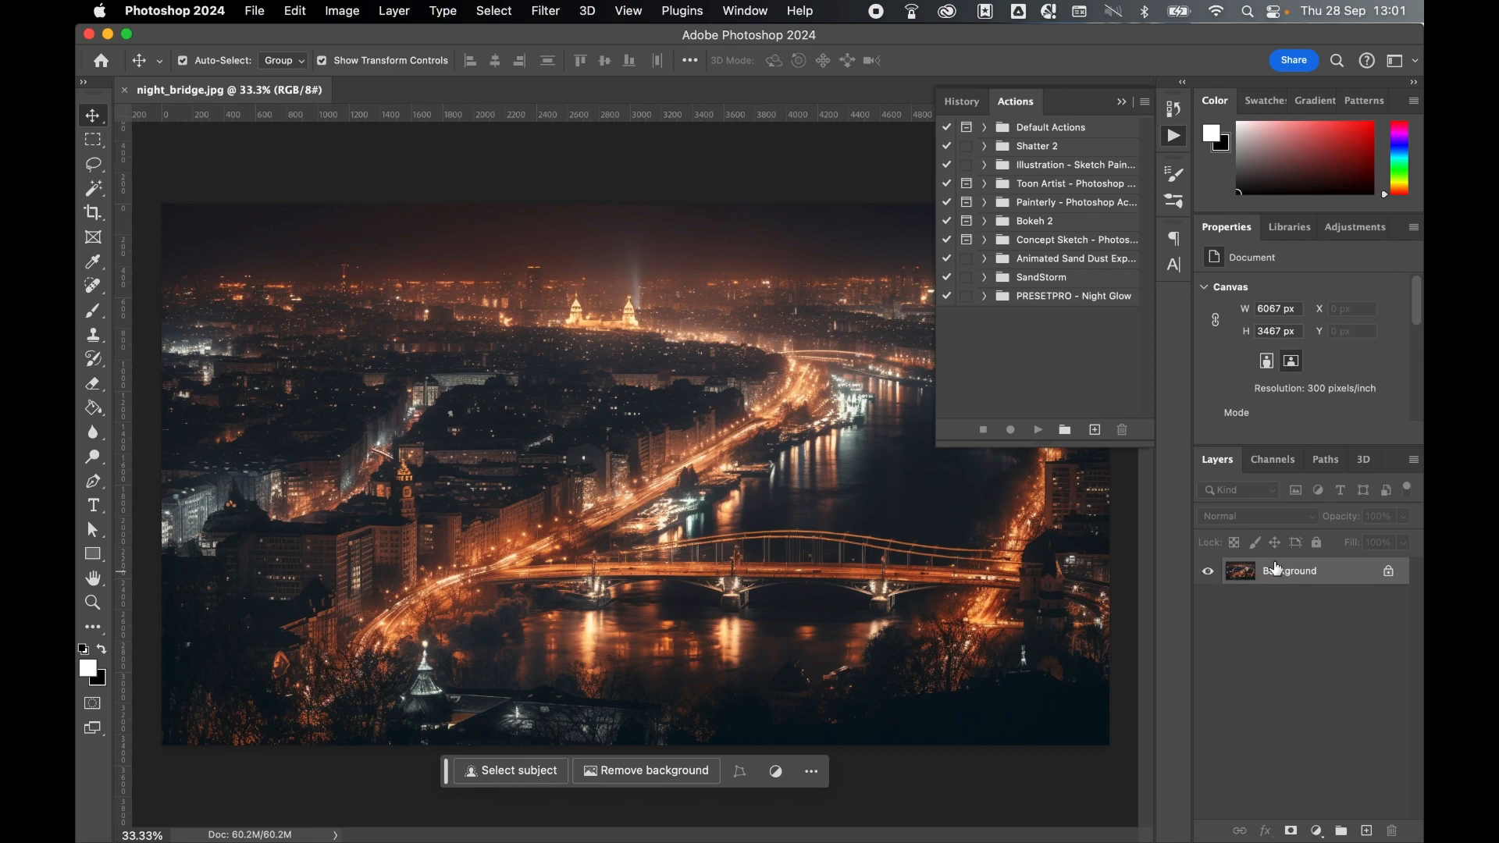
- Select the bridge photo's Background layer and play the Night Glow action
click(982, 298)
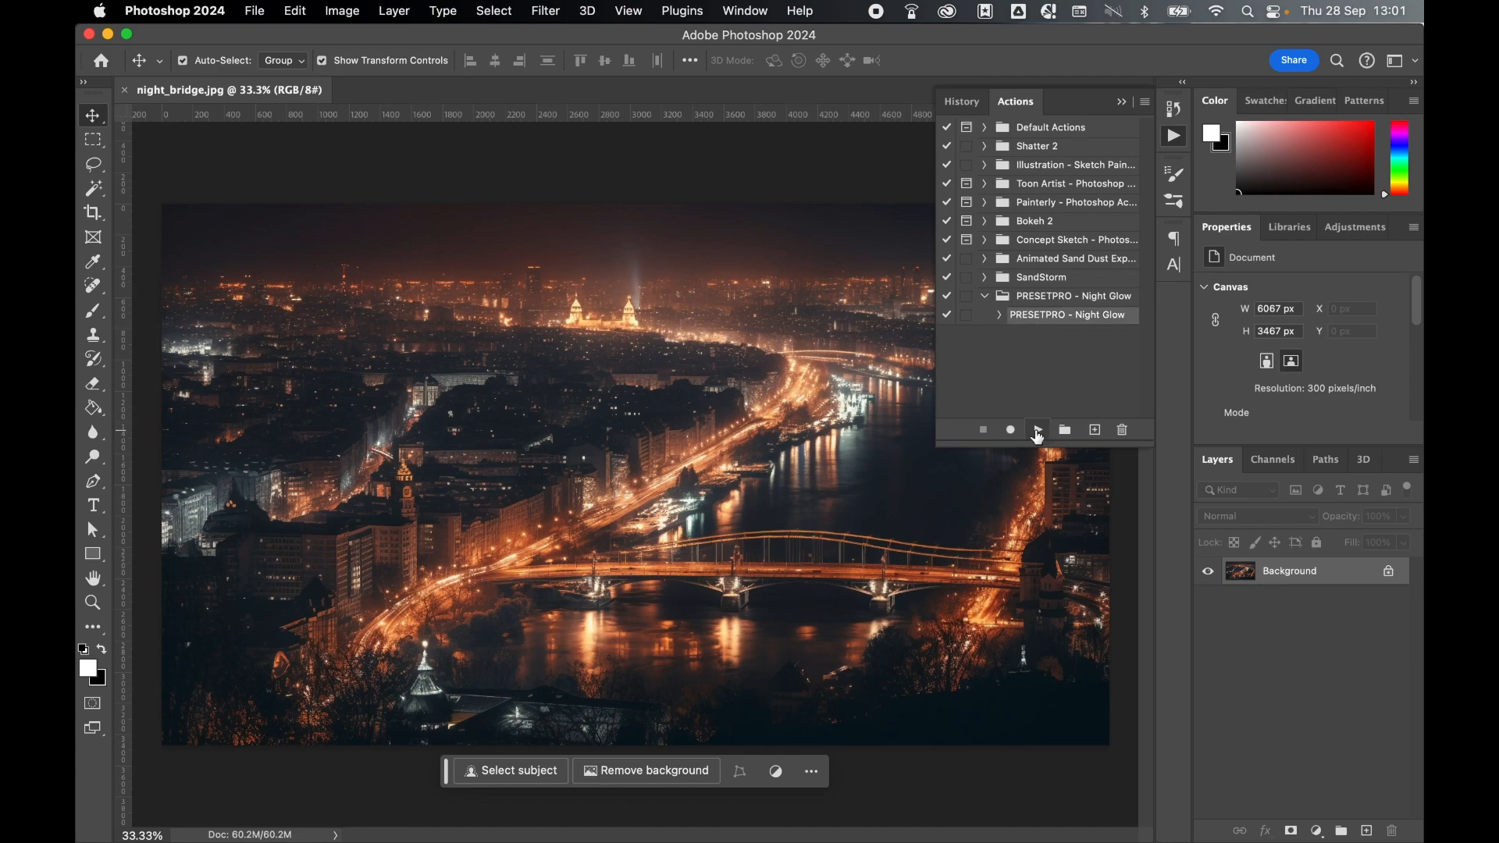
click(1038, 429)
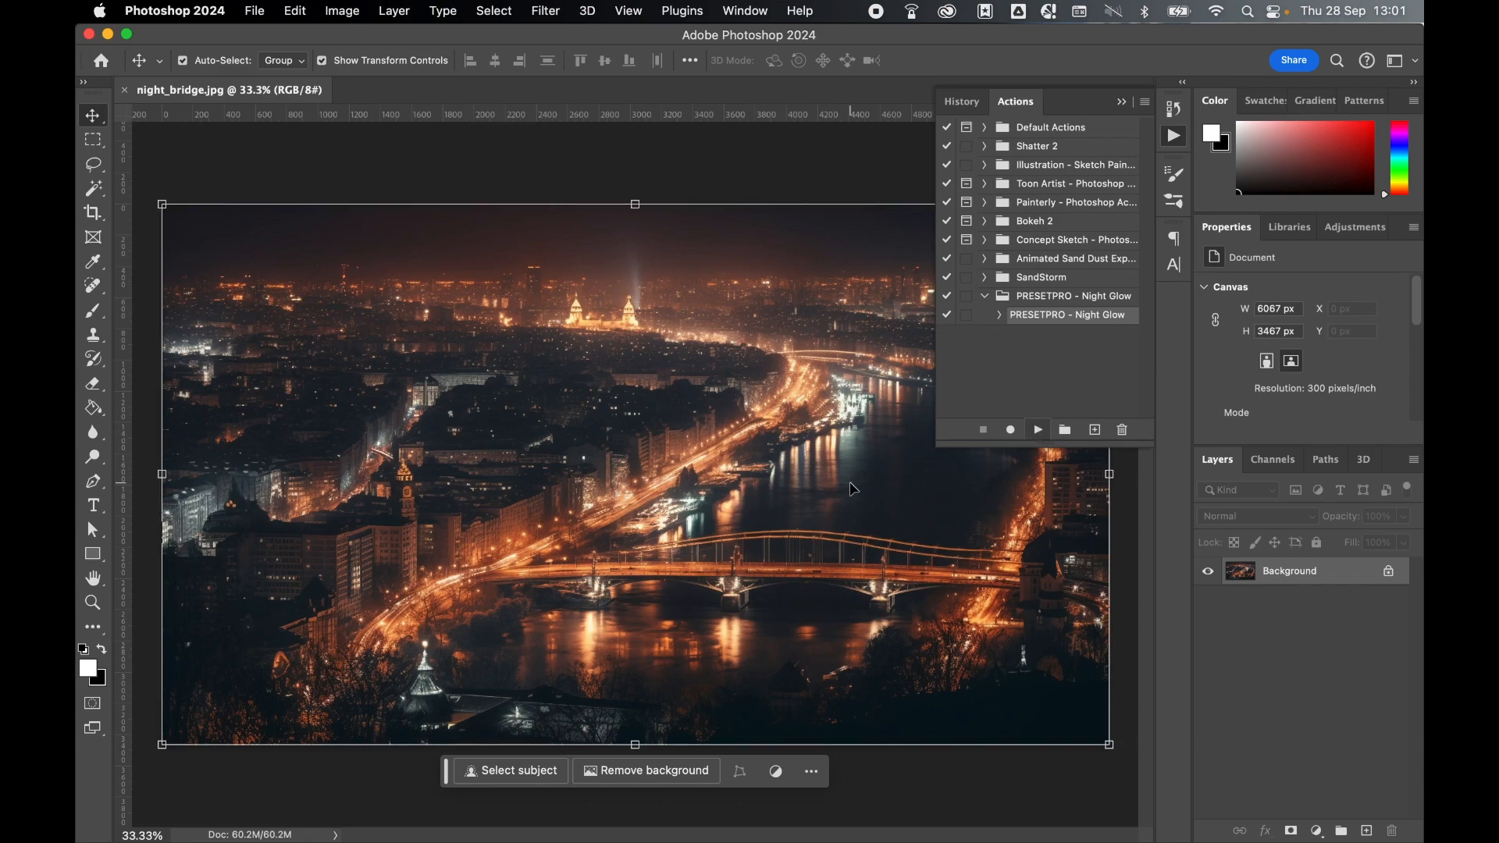
click(1036, 429)
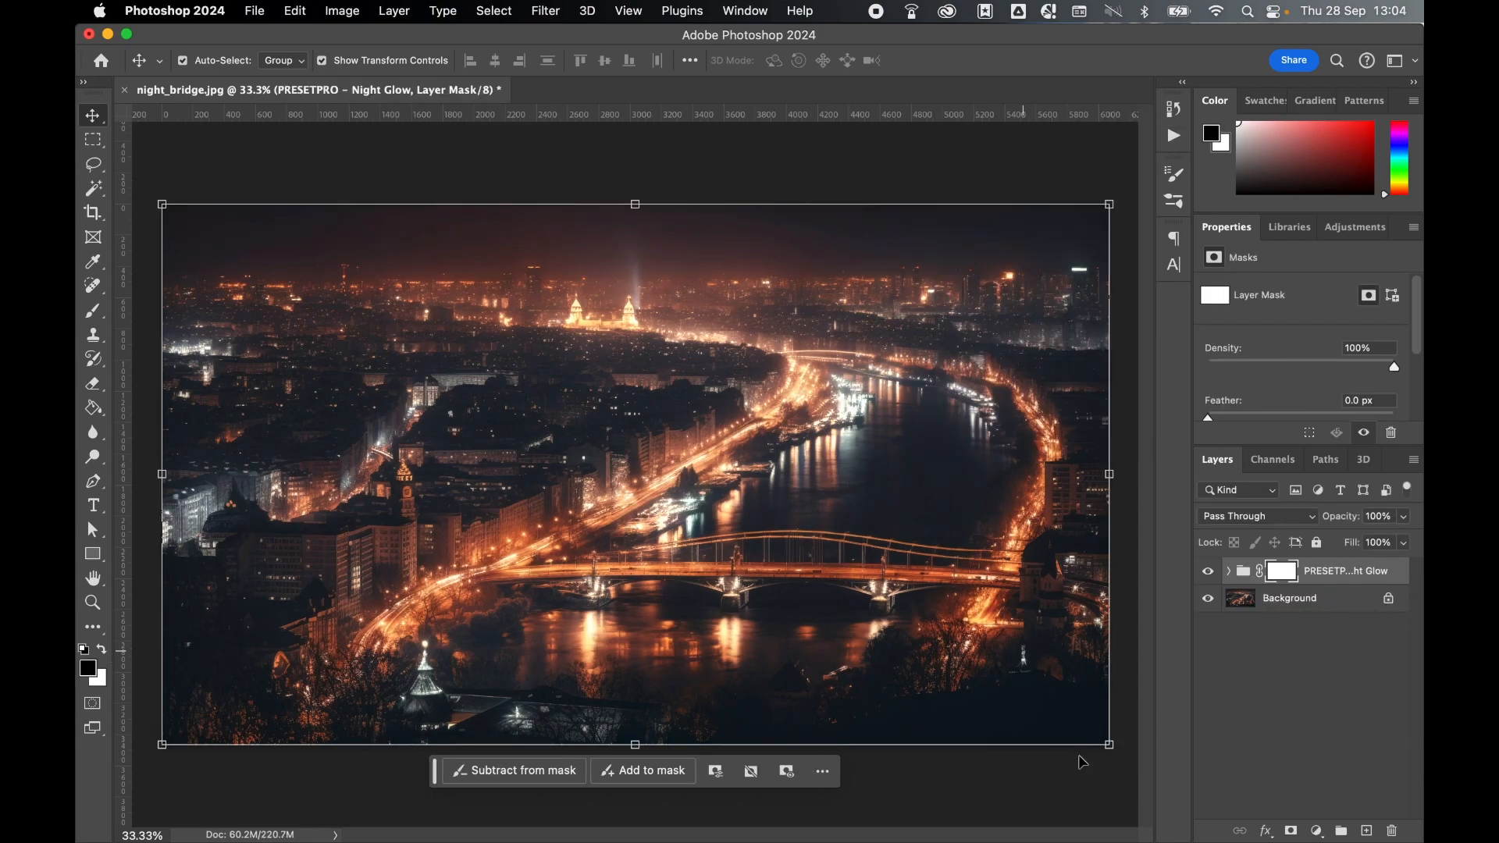
- Expand the Night Glow group and select Levels 1 to show its histogram sliders
click(1241, 571)
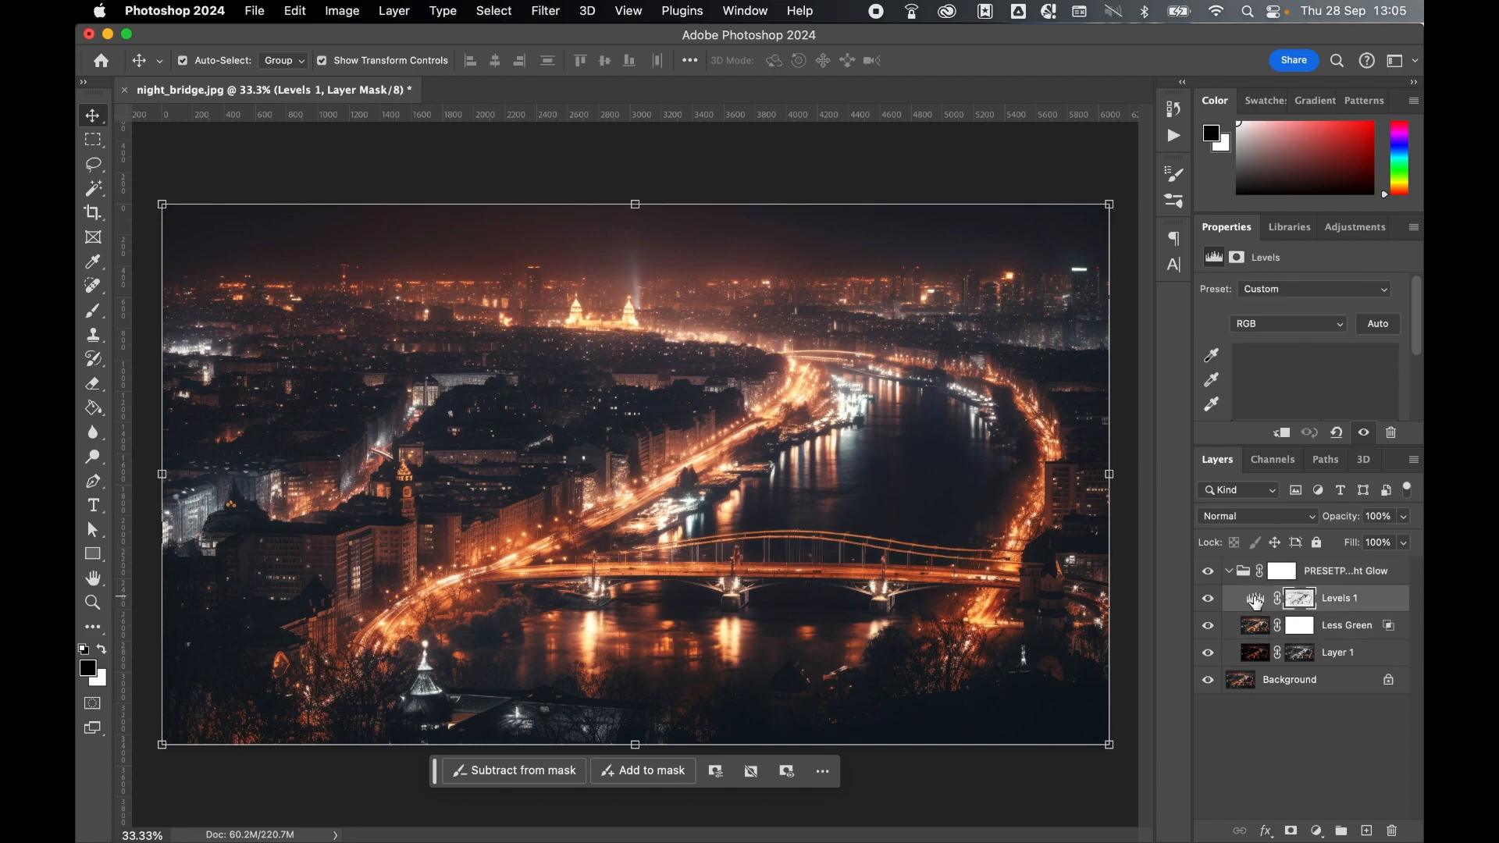
click(1339, 598)
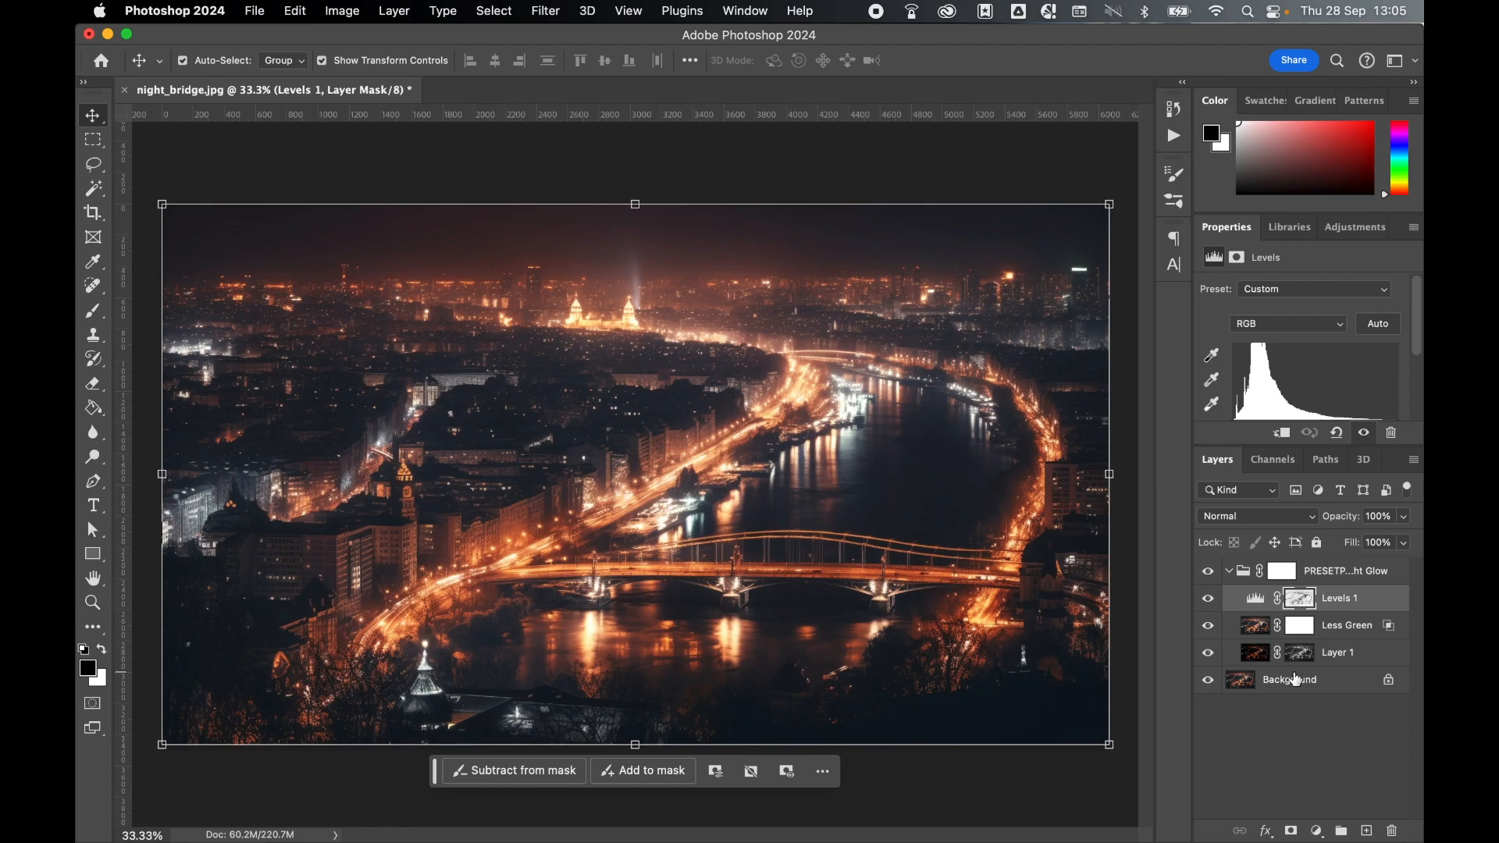
click(1253, 597)
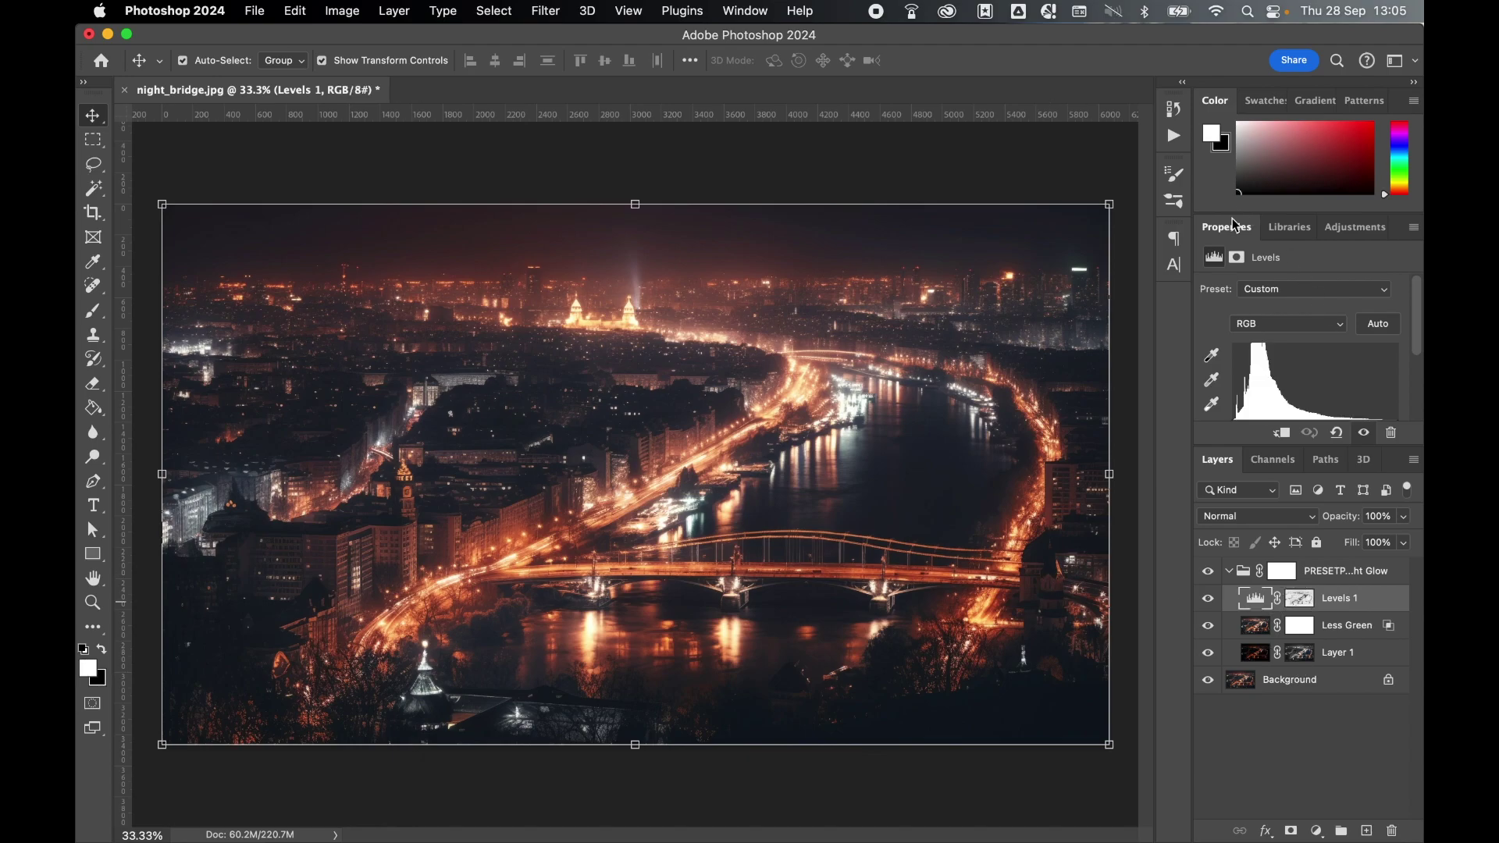
click(744, 10)
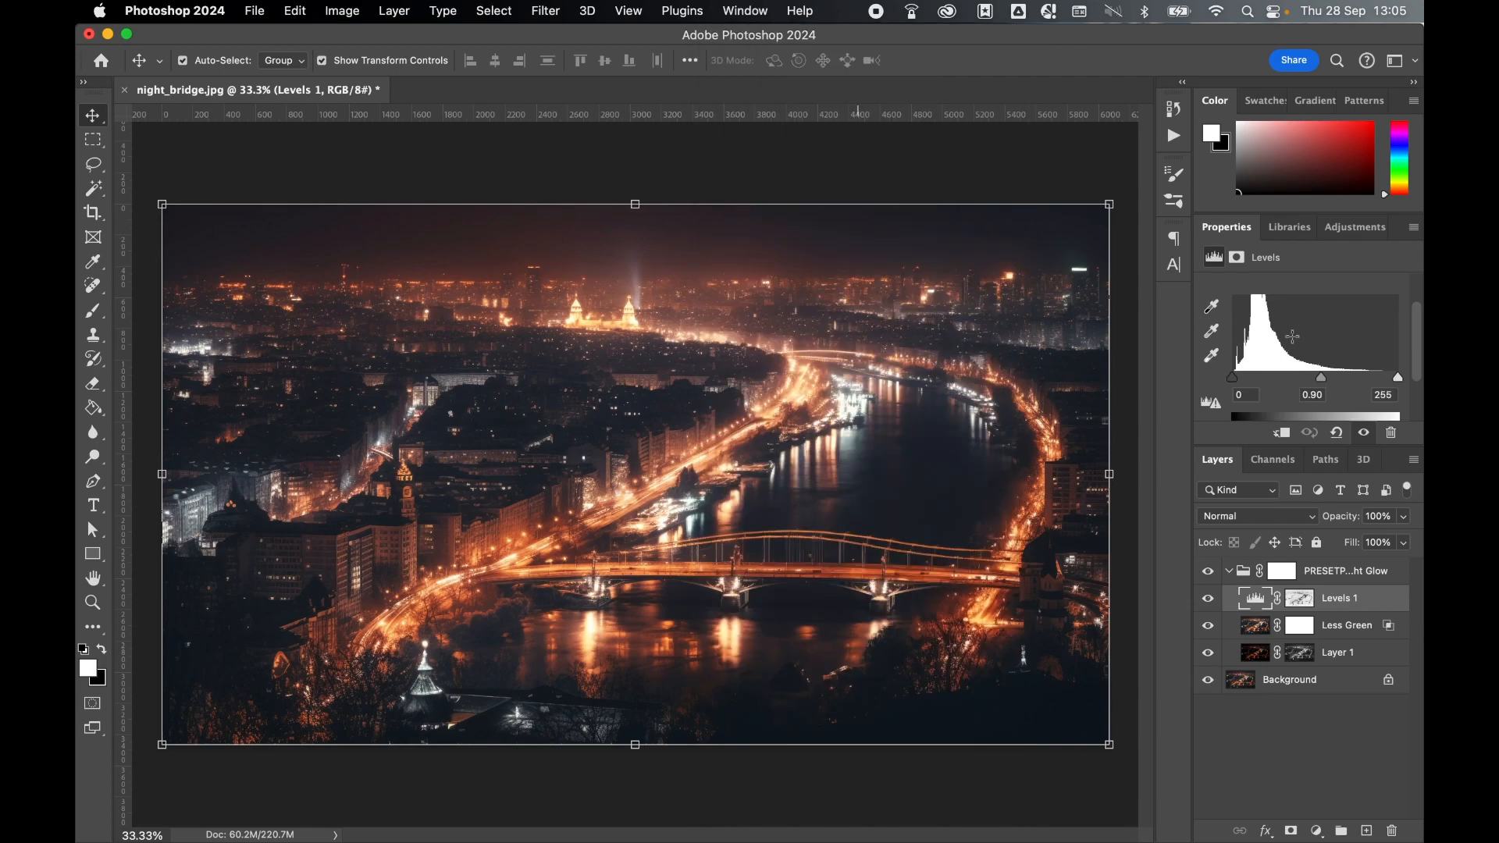
mouse_move(1400, 385)
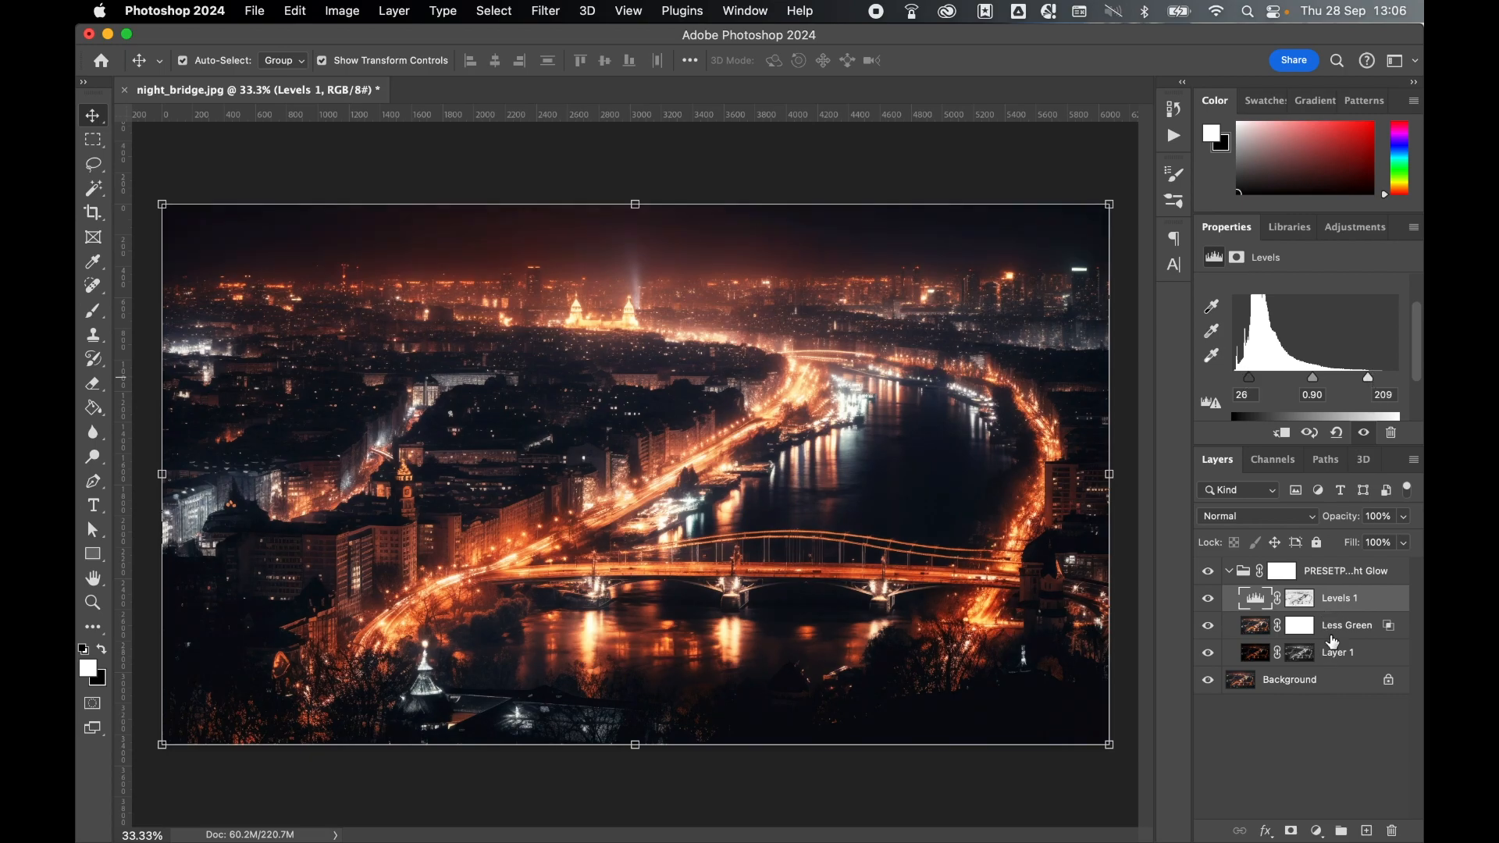
- Collapse the Night Glow group, then hide and reshow it to compare
click(1229, 571)
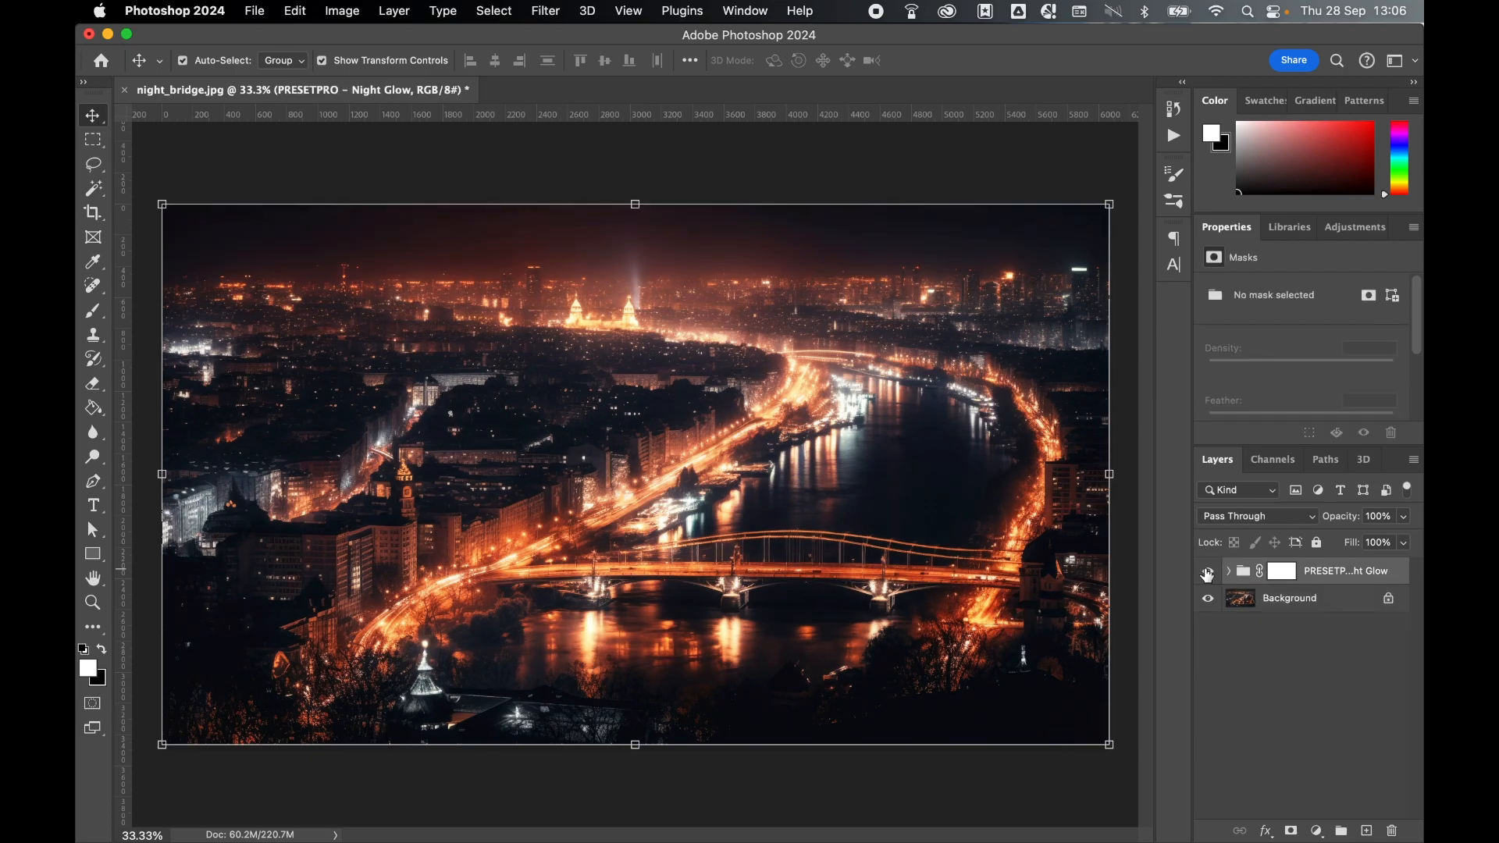
click(1208, 570)
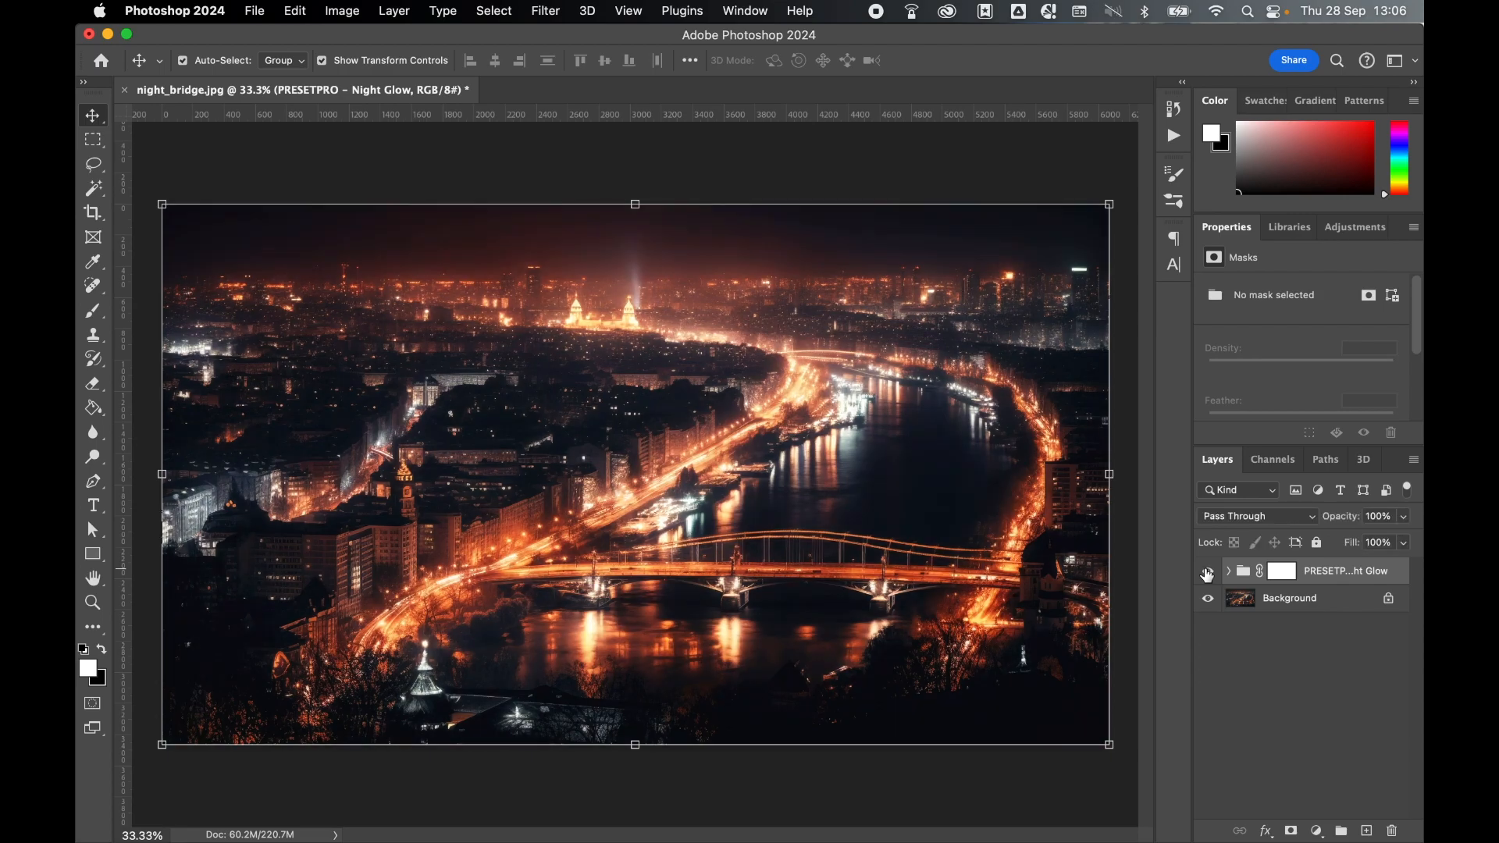
click(1206, 571)
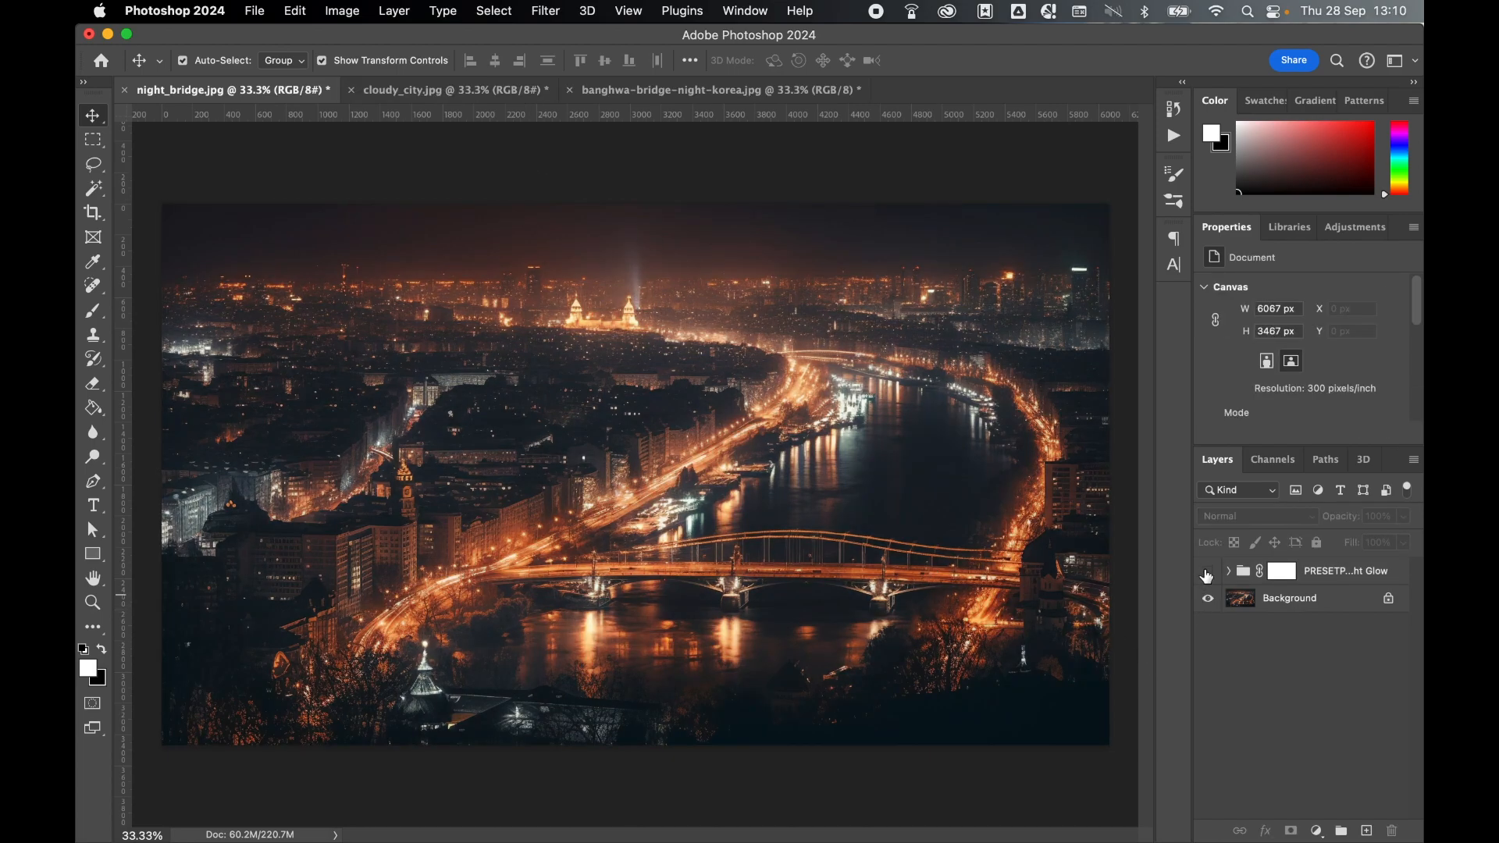
- Turn on the Night Glow group in the bridge, cloudy_city and banghwa-bridge photos
click(1205, 570)
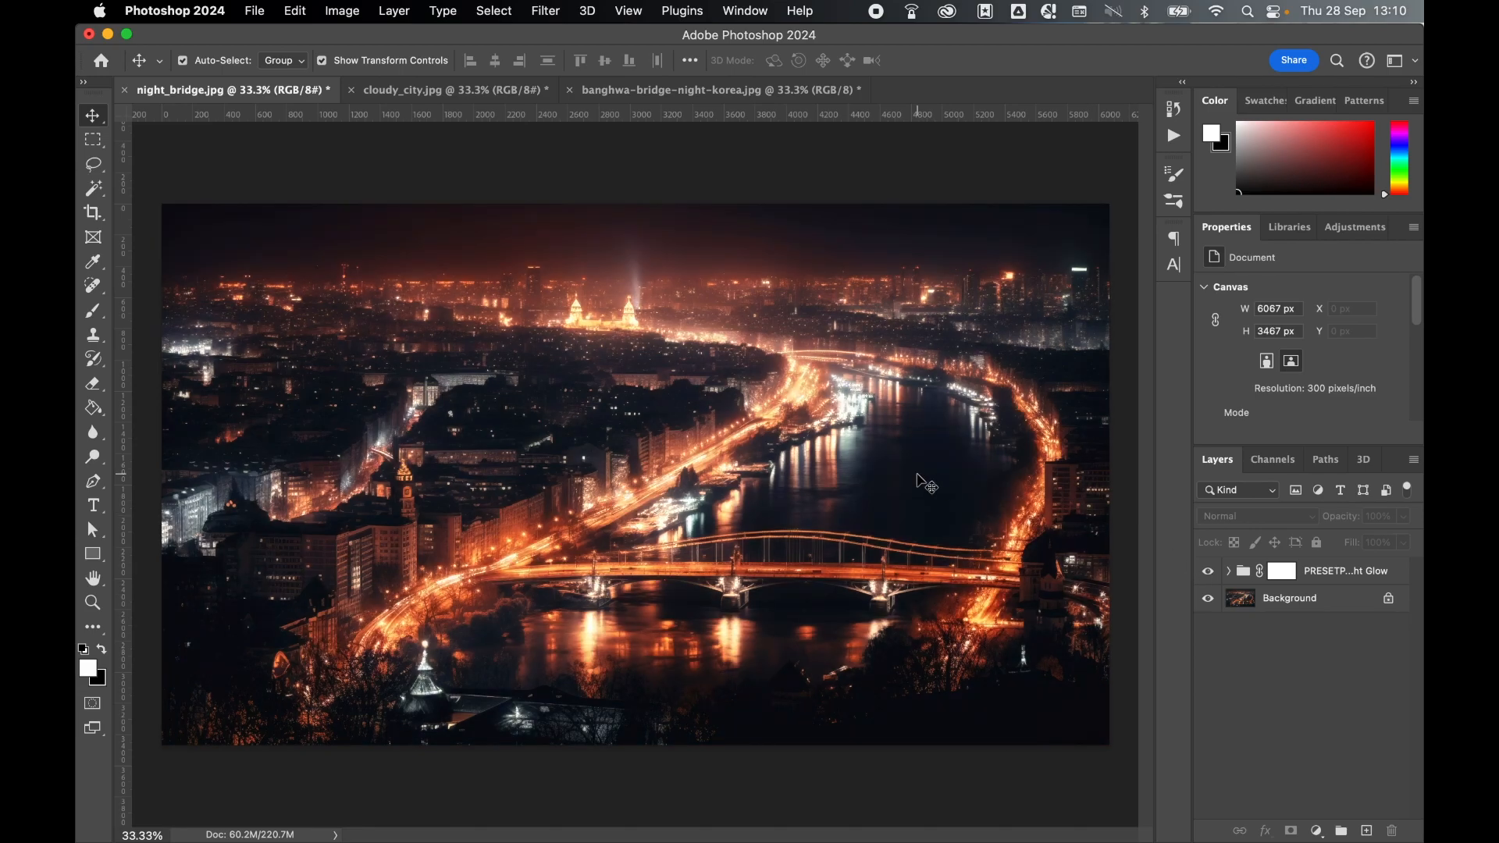
click(452, 89)
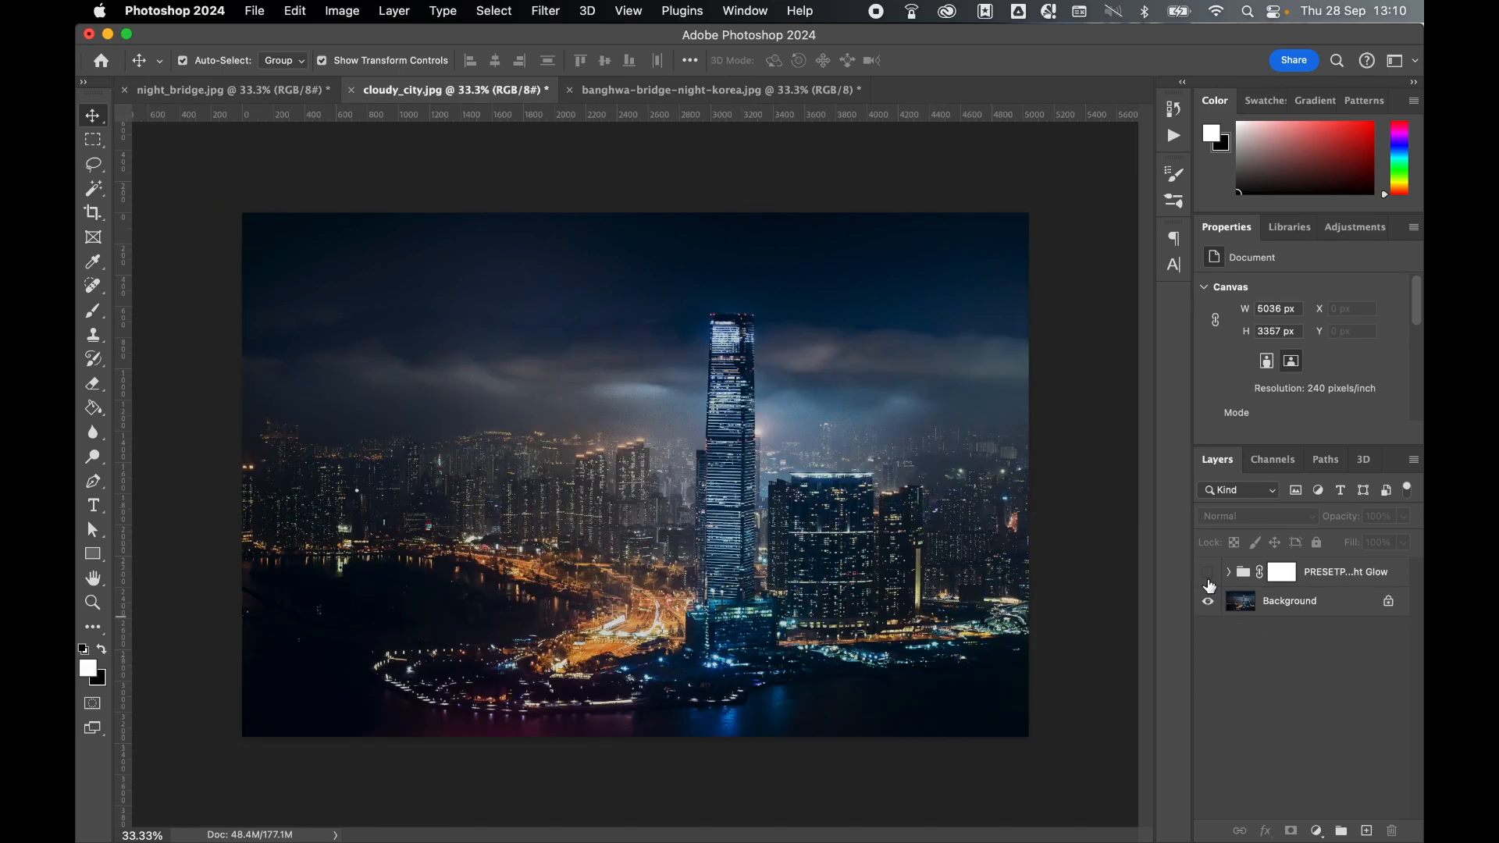
click(1208, 572)
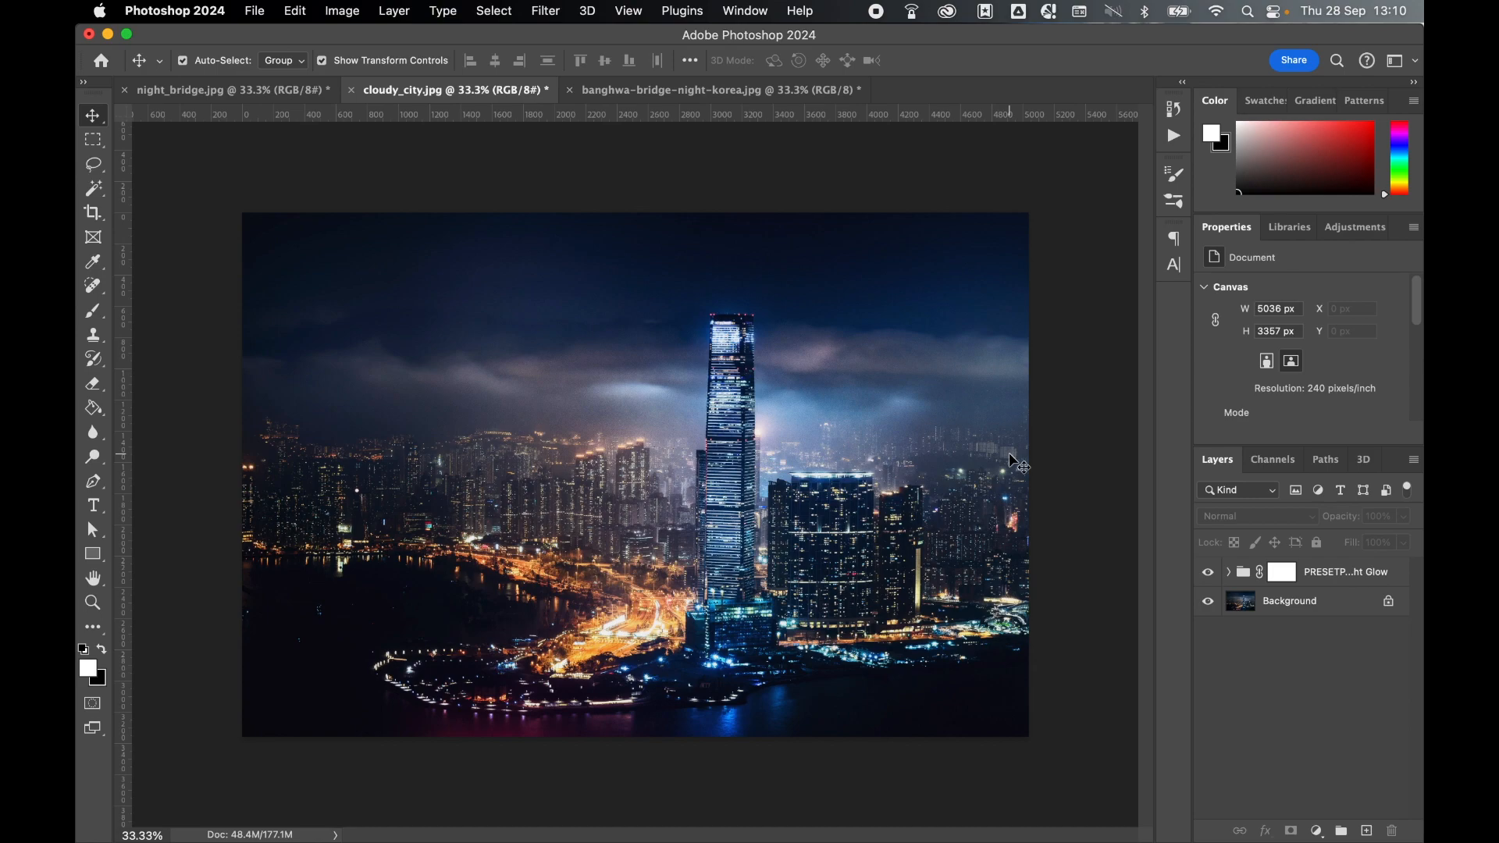
click(720, 89)
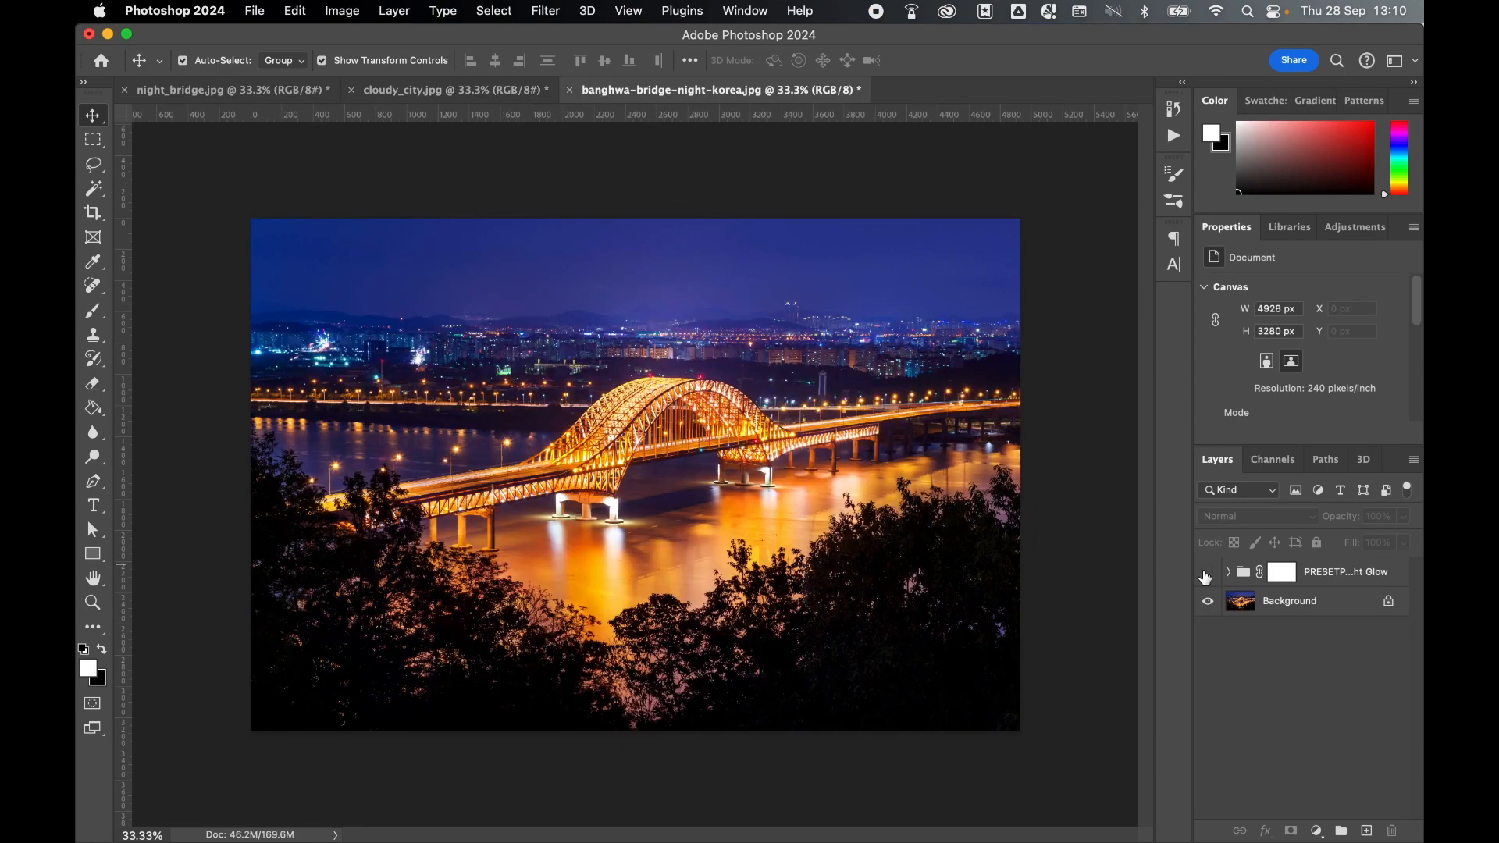
click(1208, 571)
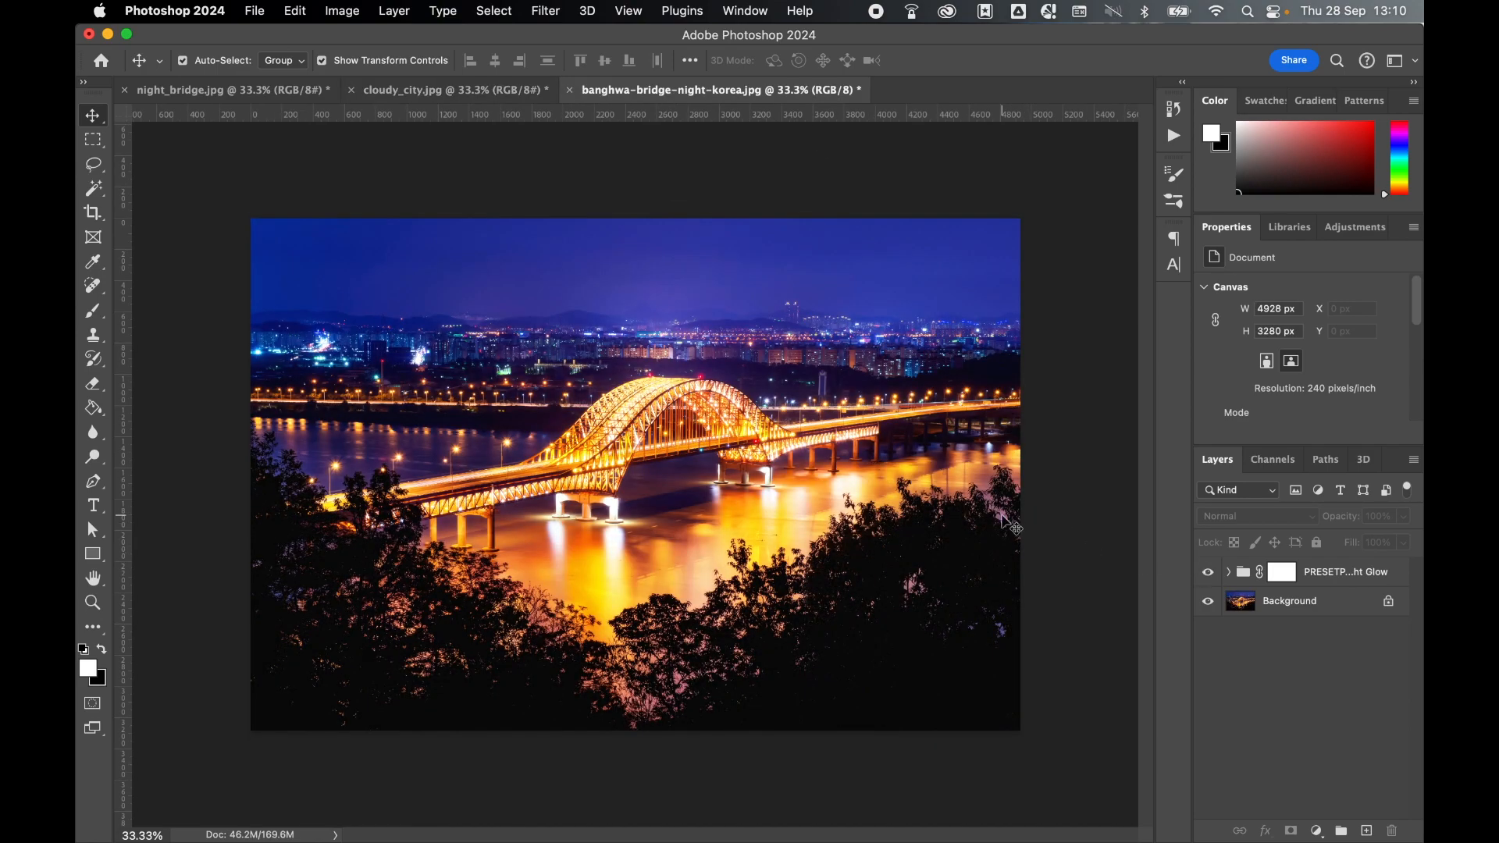